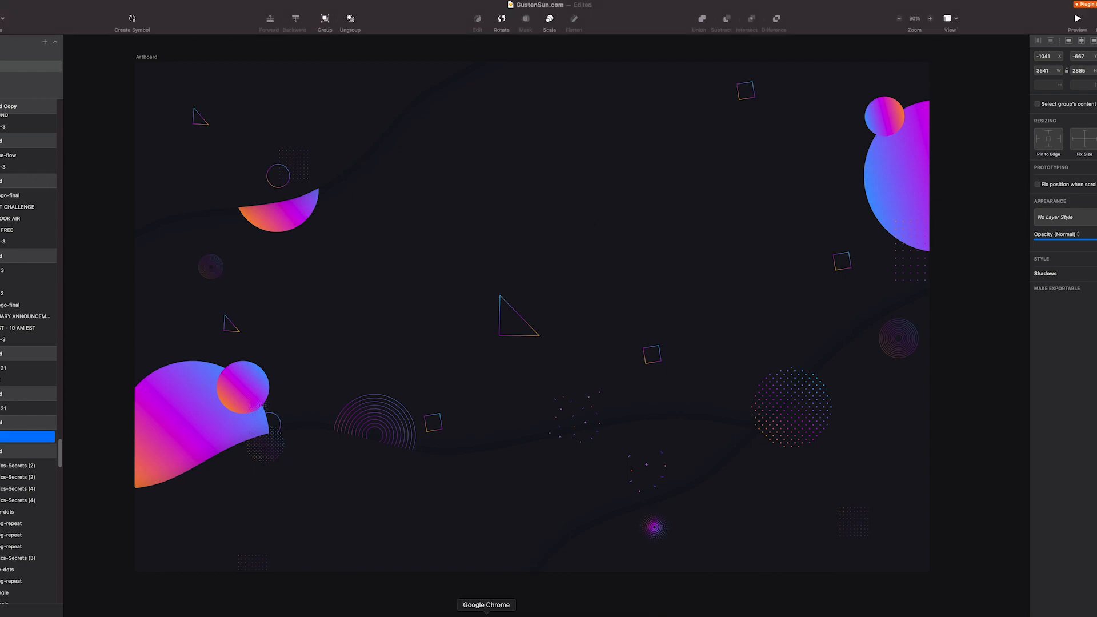
Step: Review the existing background artboard's size, export settings and dark wave shapes
click(486, 604)
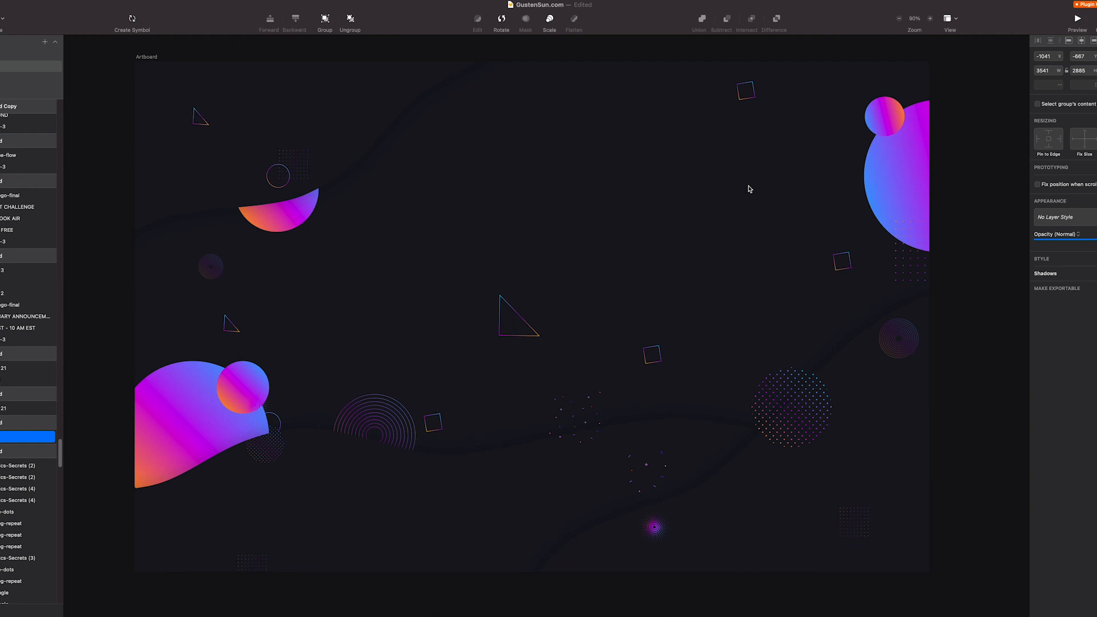
mouse_move(334, 129)
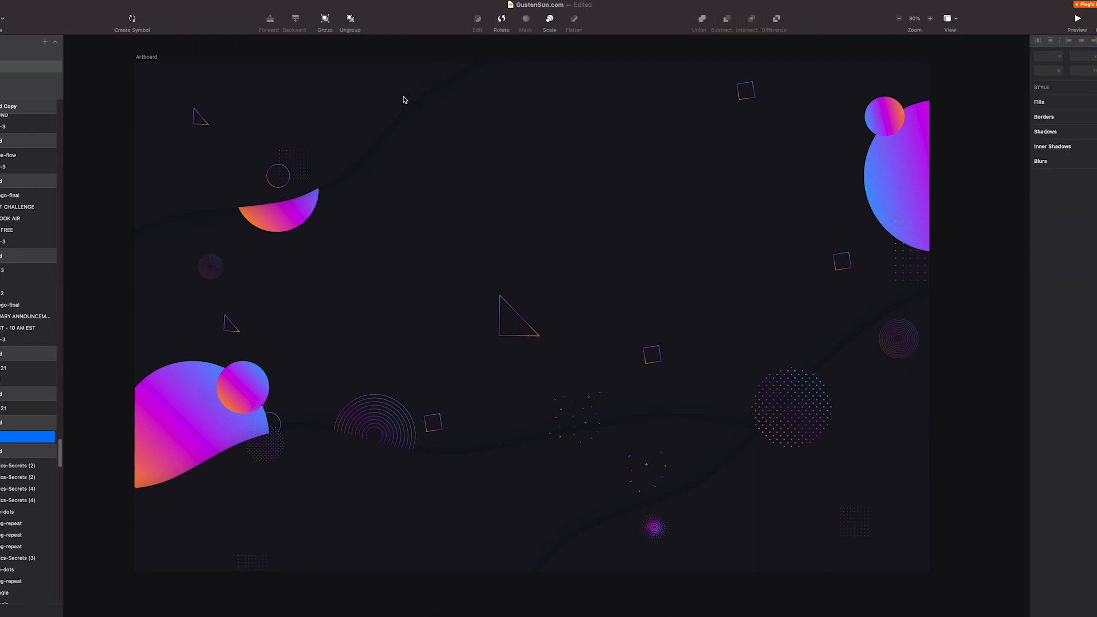
click(461, 453)
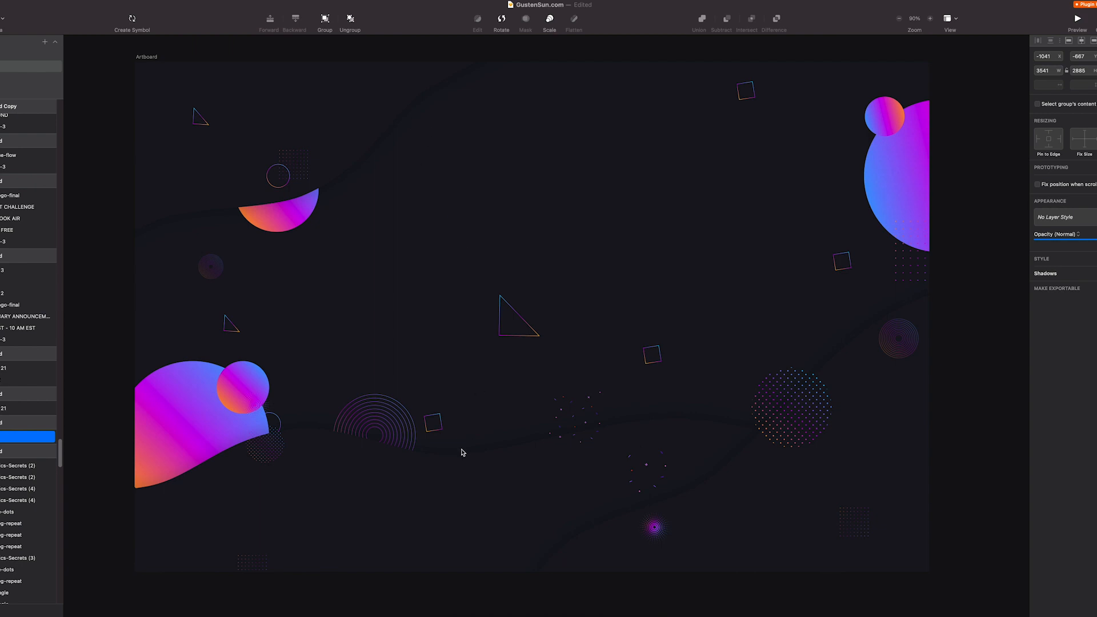
mouse_move(877, 275)
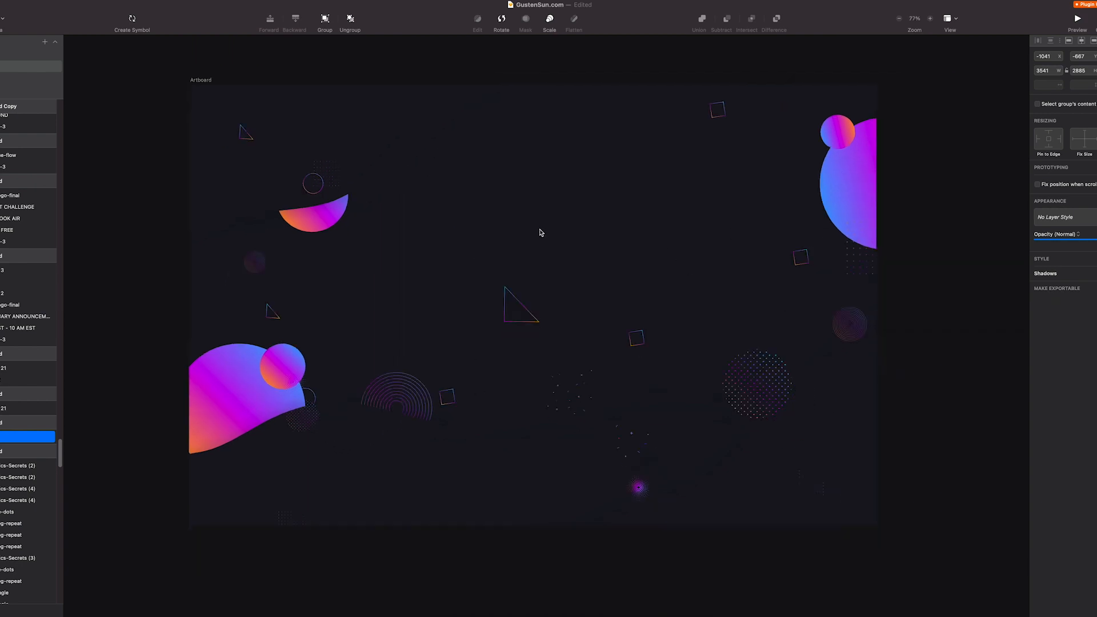
click(201, 80)
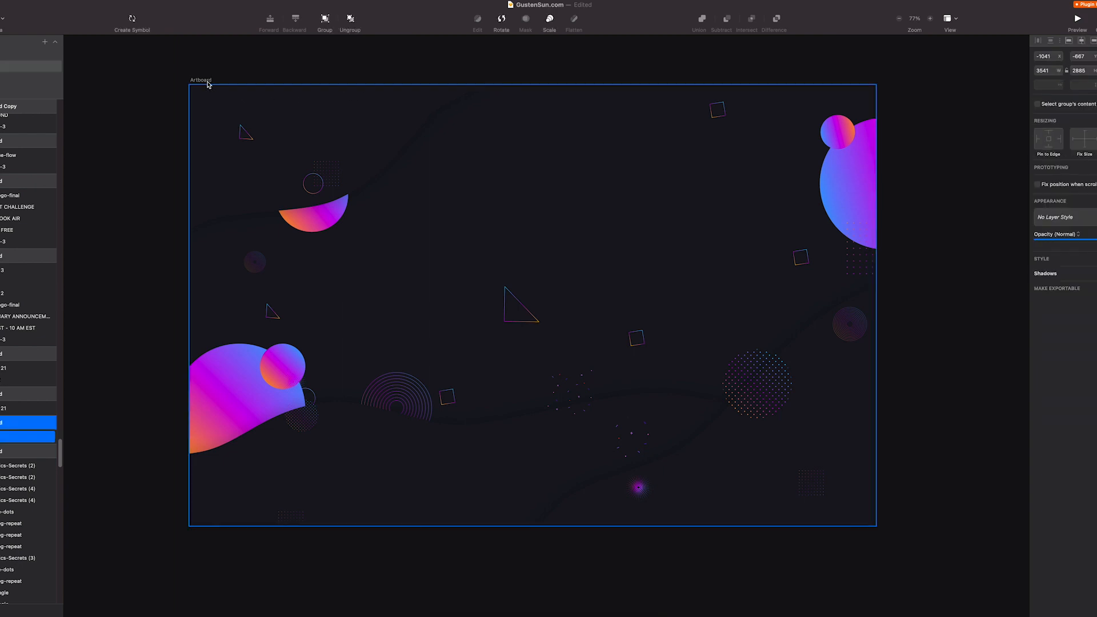
click(350, 21)
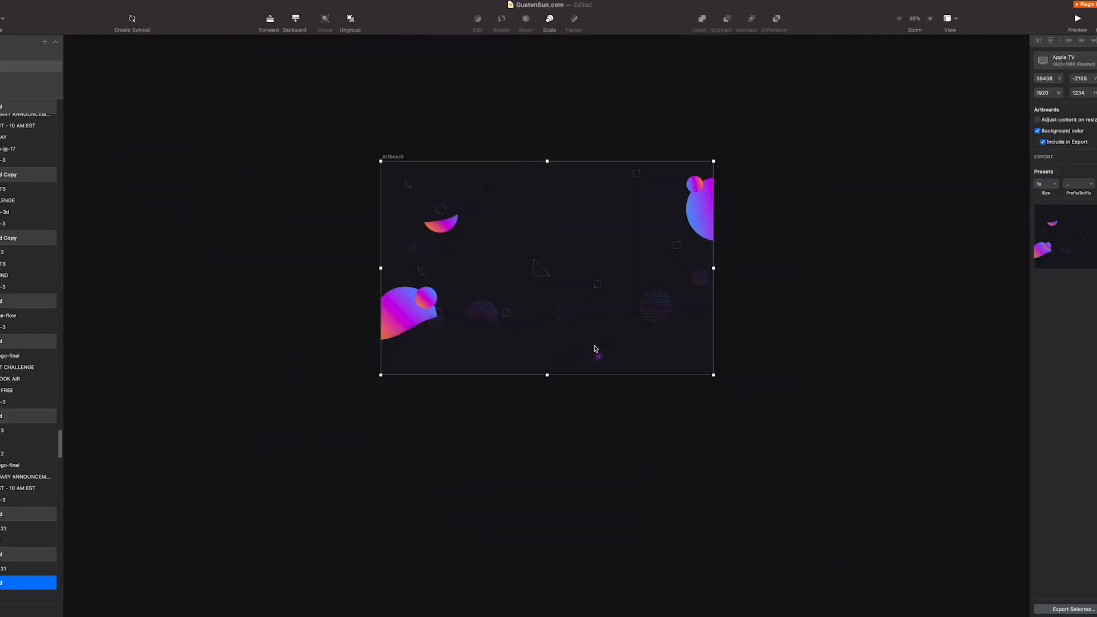
click(323, 21)
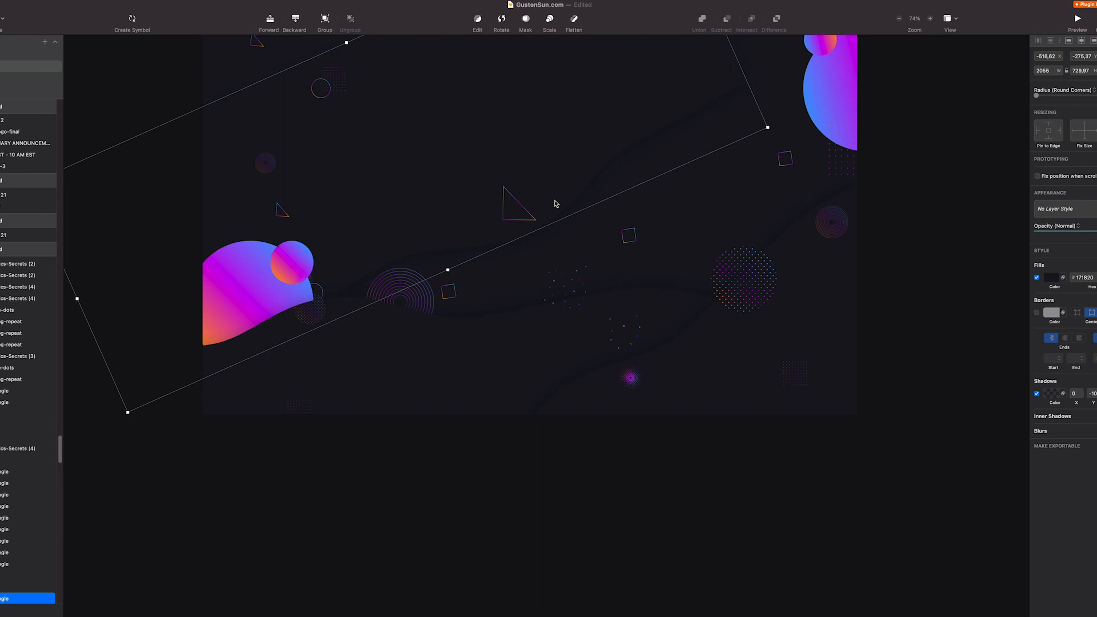
mouse_move(520, 231)
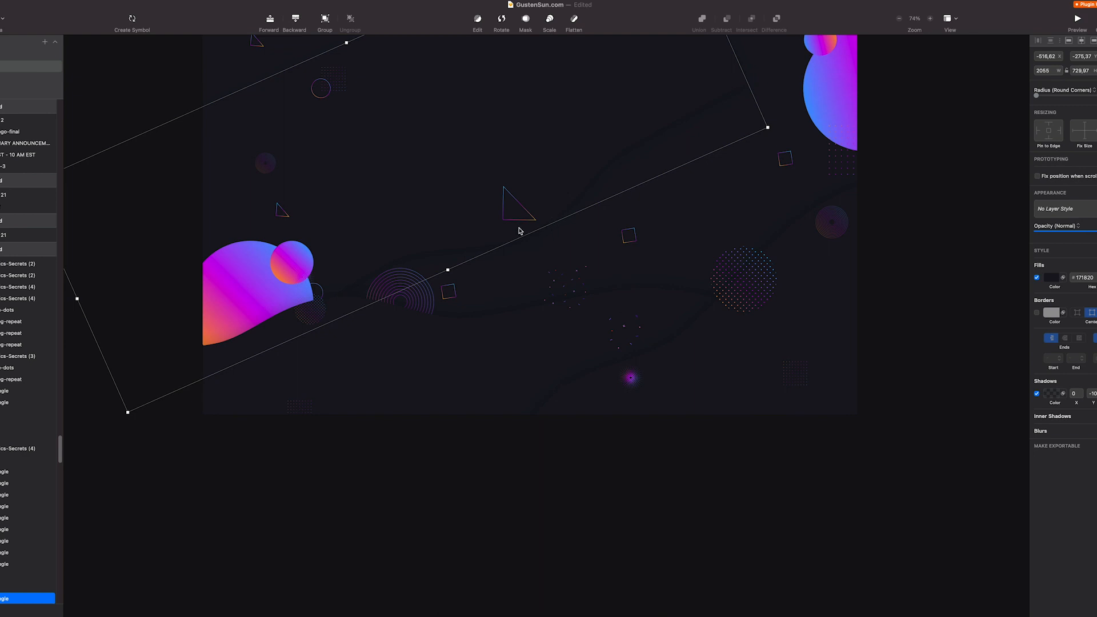
scroll(down, 3)
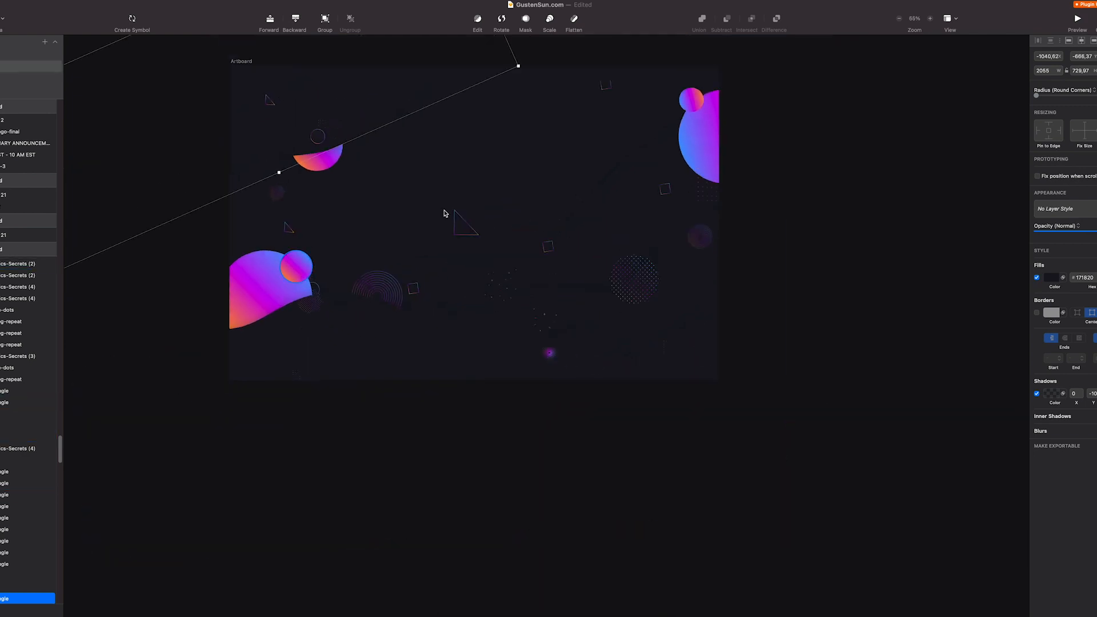
scroll(down, 3)
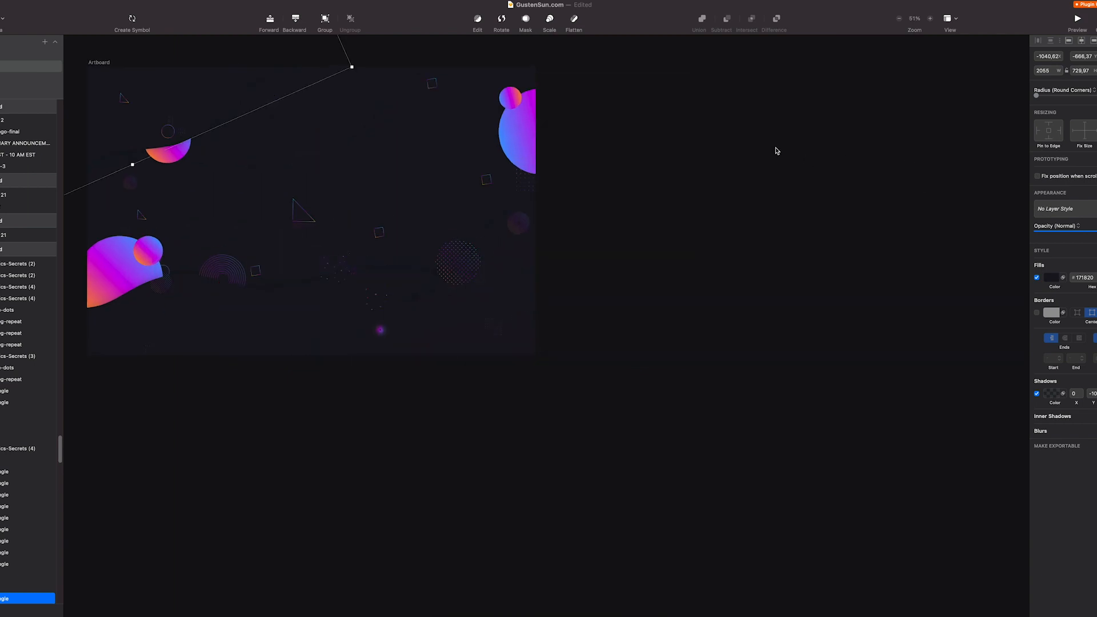
Step: Add a new artboard beside it, set its height to 1234 and enable a background colour
drag(558, 66, 977, 344)
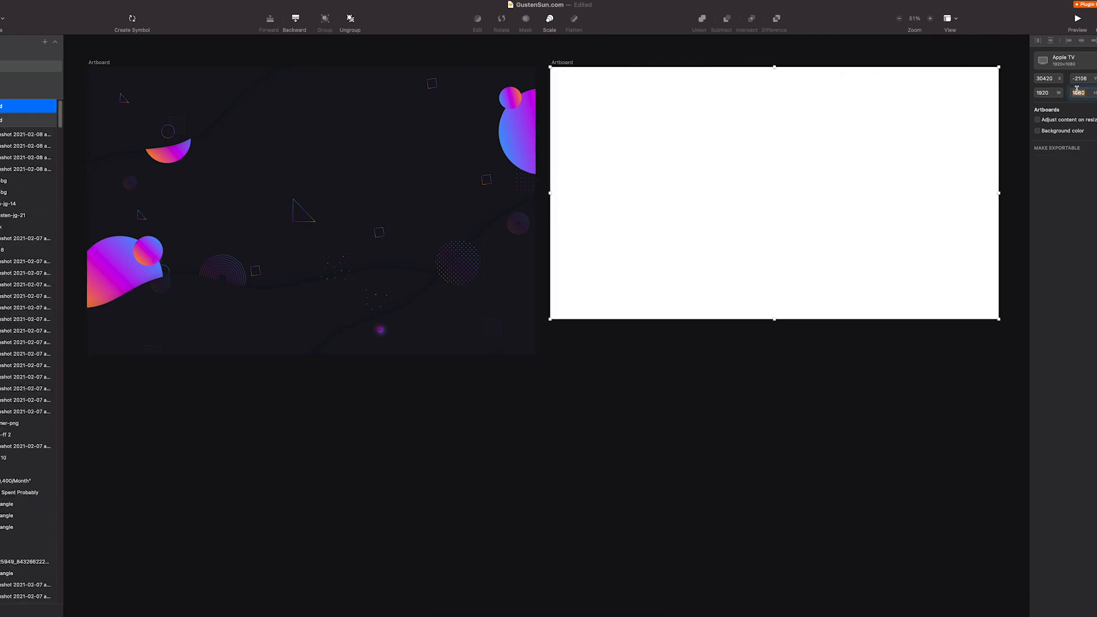
text(1234)
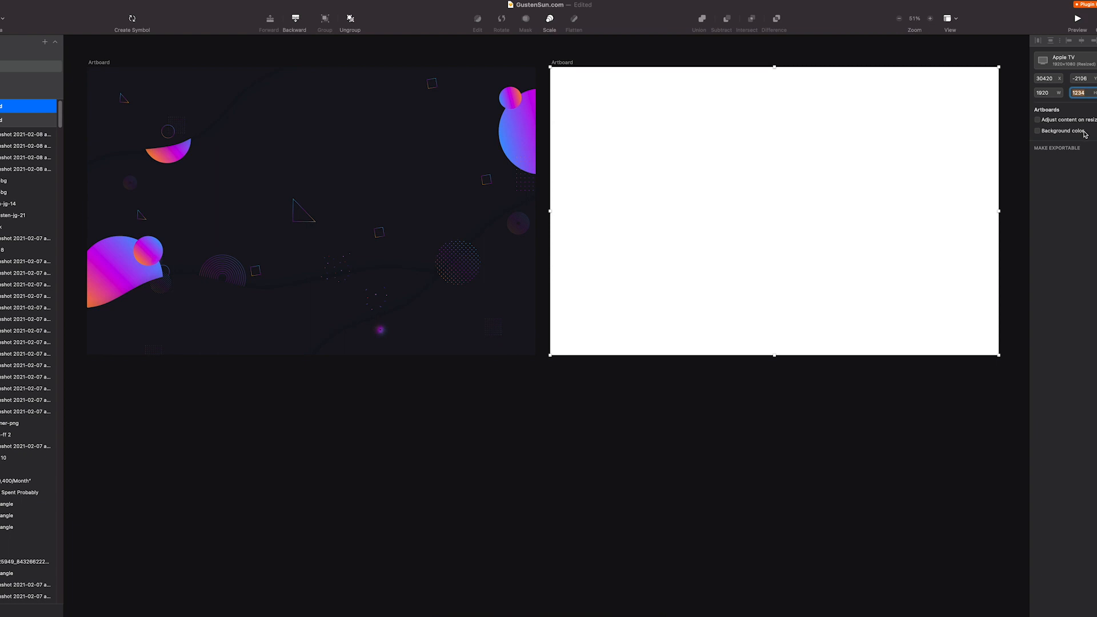
click(1037, 131)
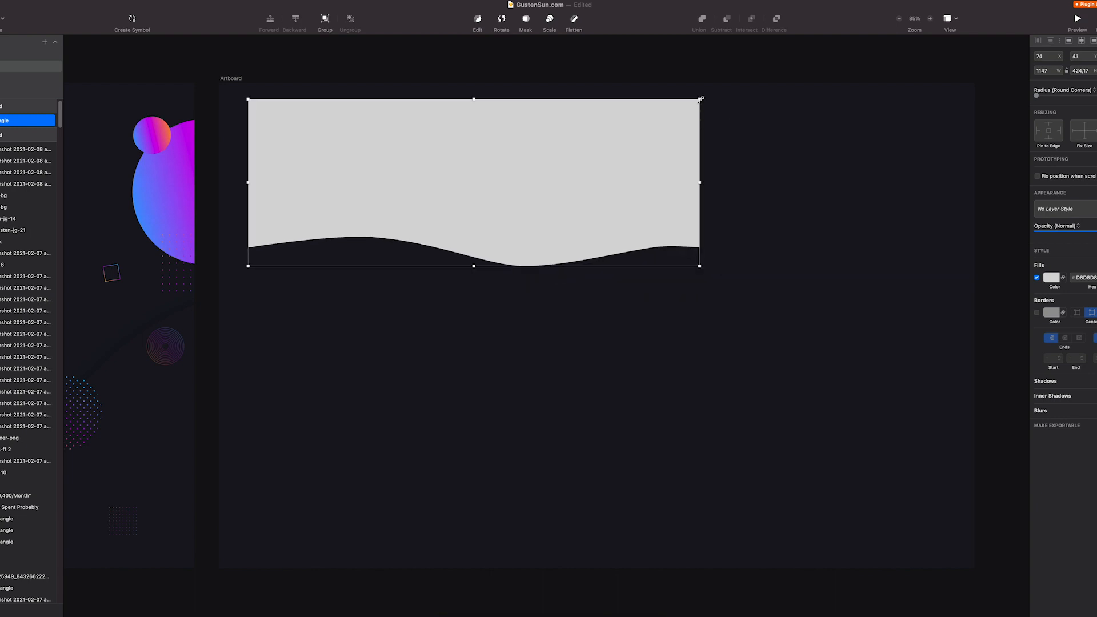
Step: Widen and tilt the wave diagonally, then fill it #171820 with a soft shadow
drag(699, 266, 840, 301)
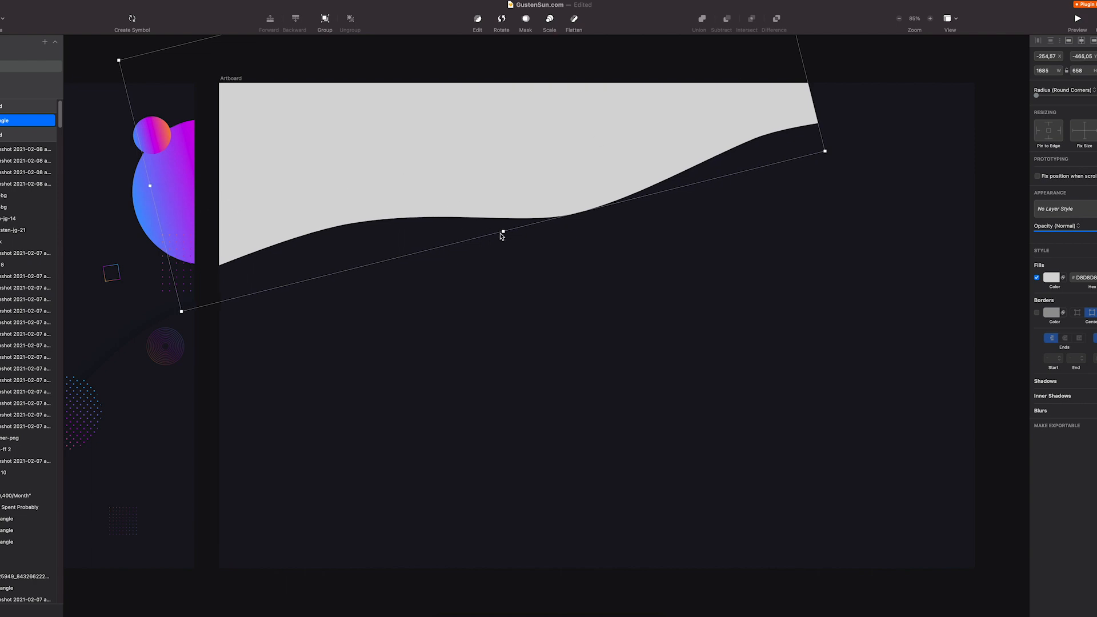
drag(503, 231, 518, 224)
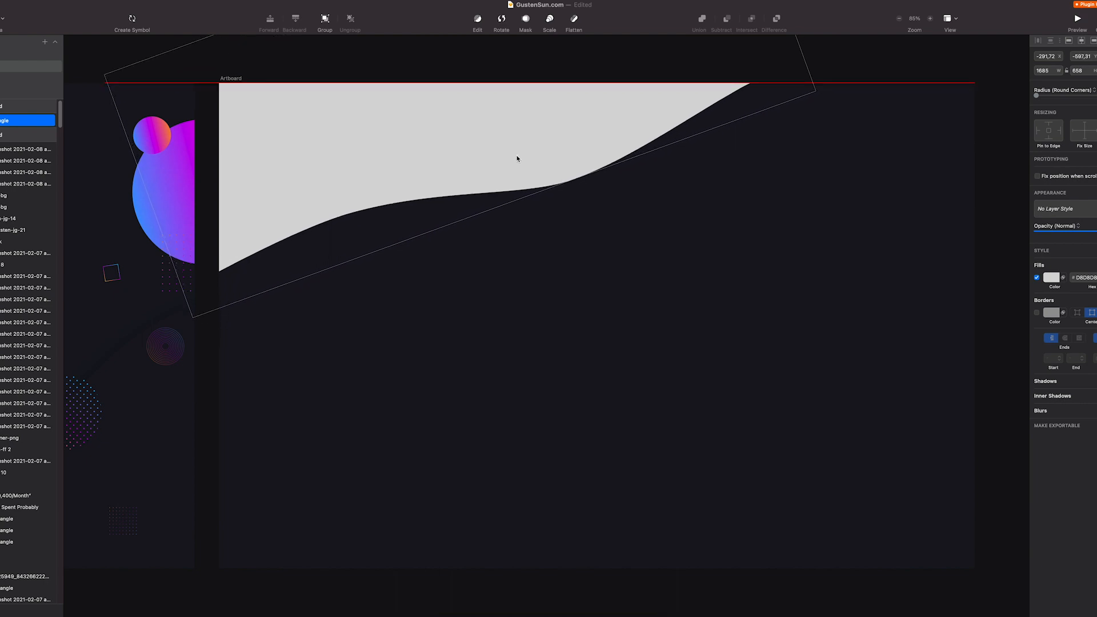
click(1051, 277)
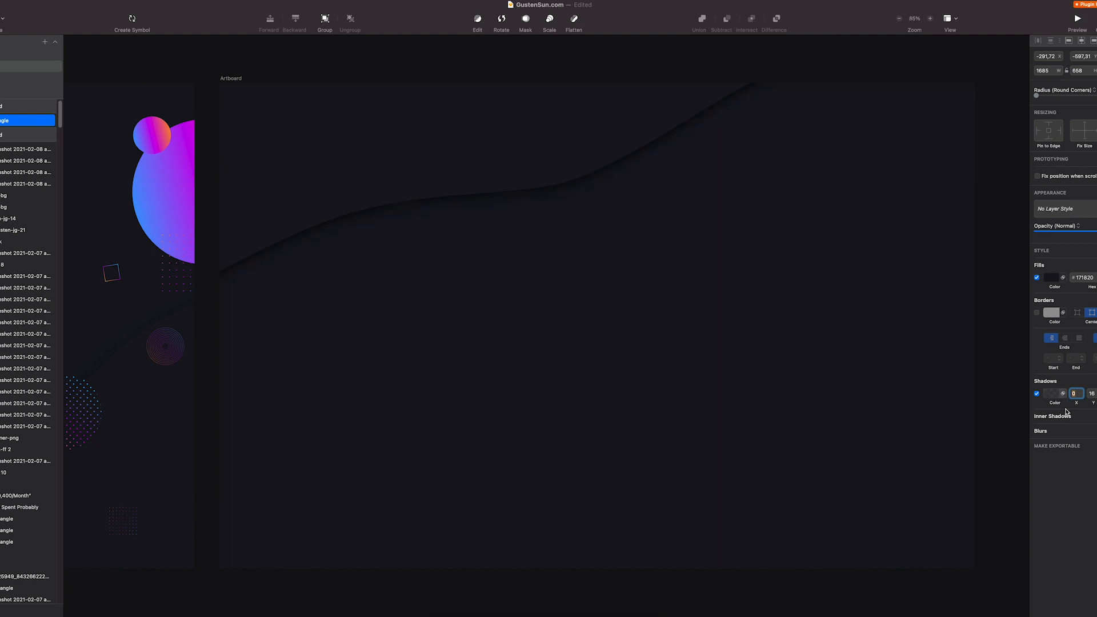
Step: Duplicate the dark wave and rotate the copies steeply, one to about 181 degrees
click(1051, 393)
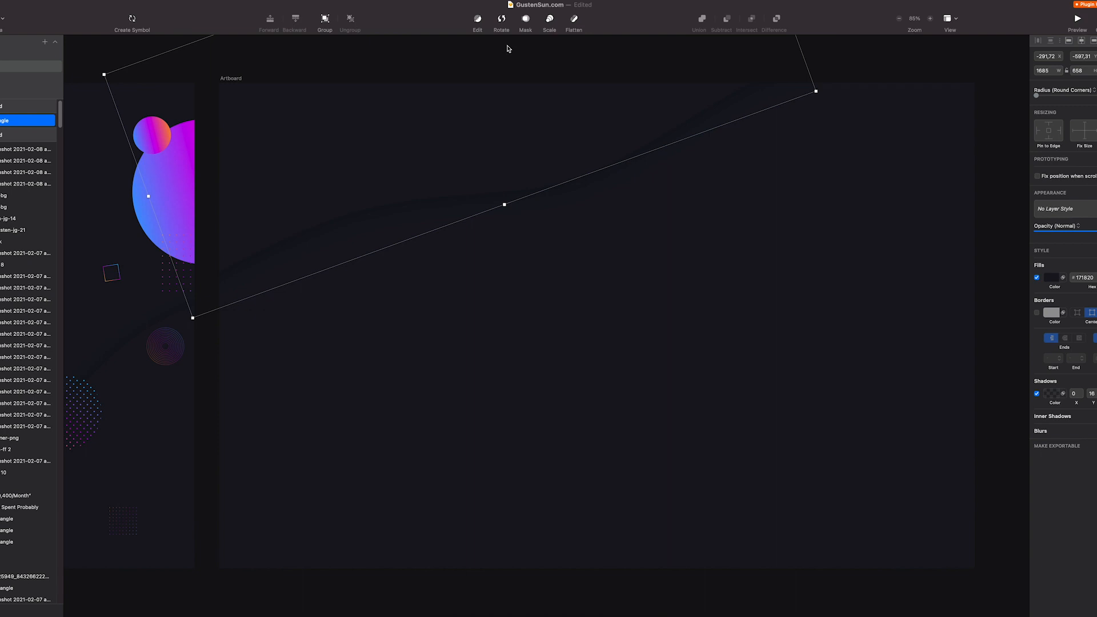
mouse_move(662, 125)
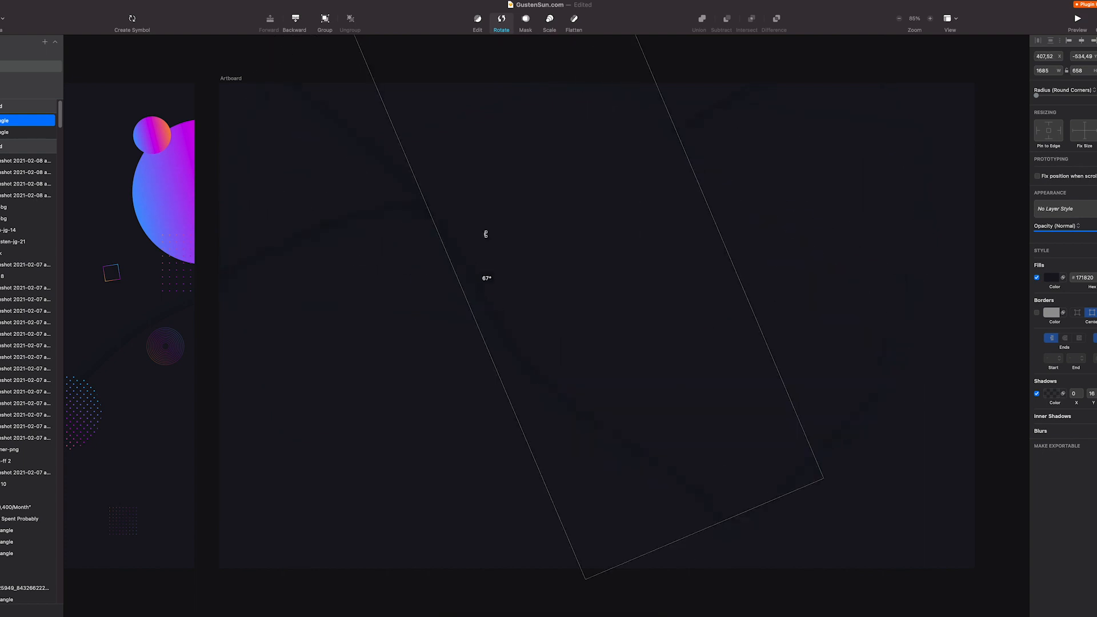
drag(486, 233, 547, 199)
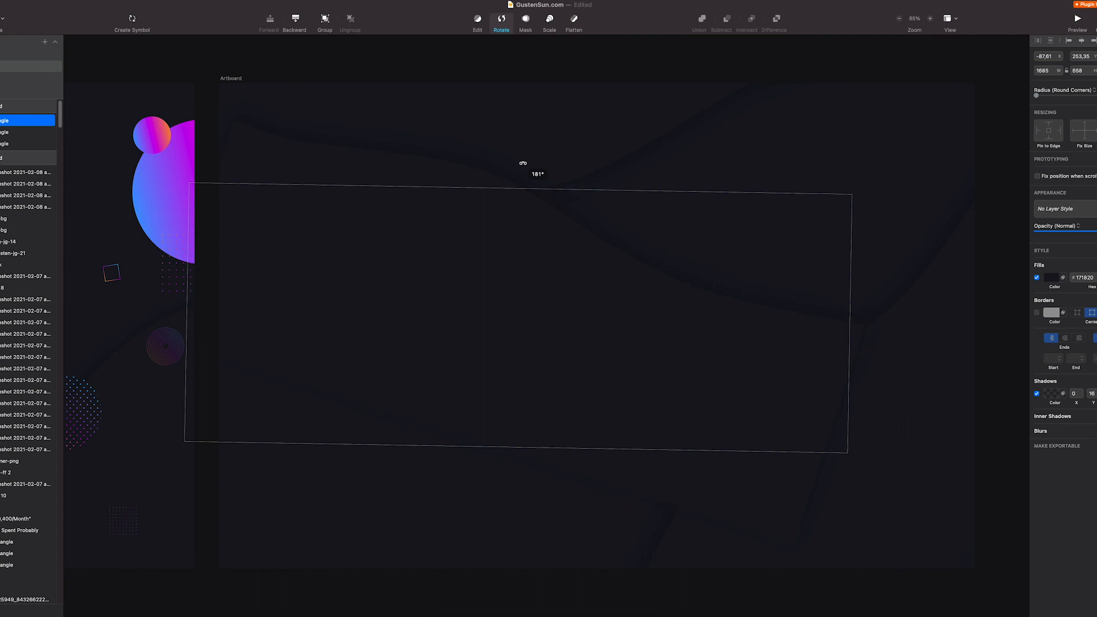
drag(522, 315, 509, 496)
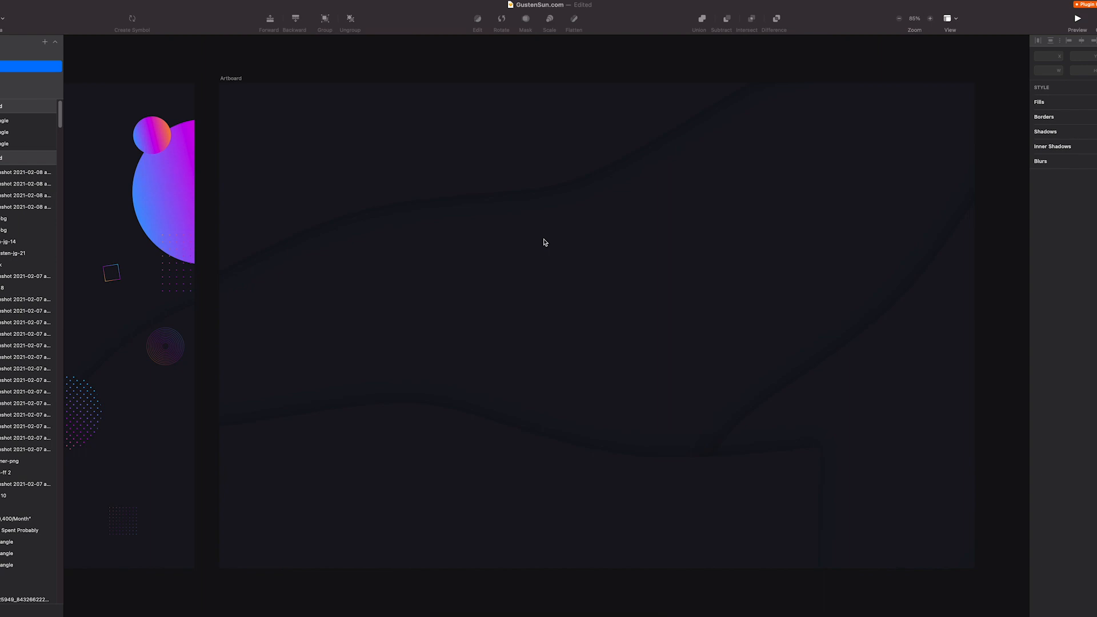
Step: Draw a roughly 460 × 459 grey circle near the centre of the artboard
drag(165, 236, 589, 232)
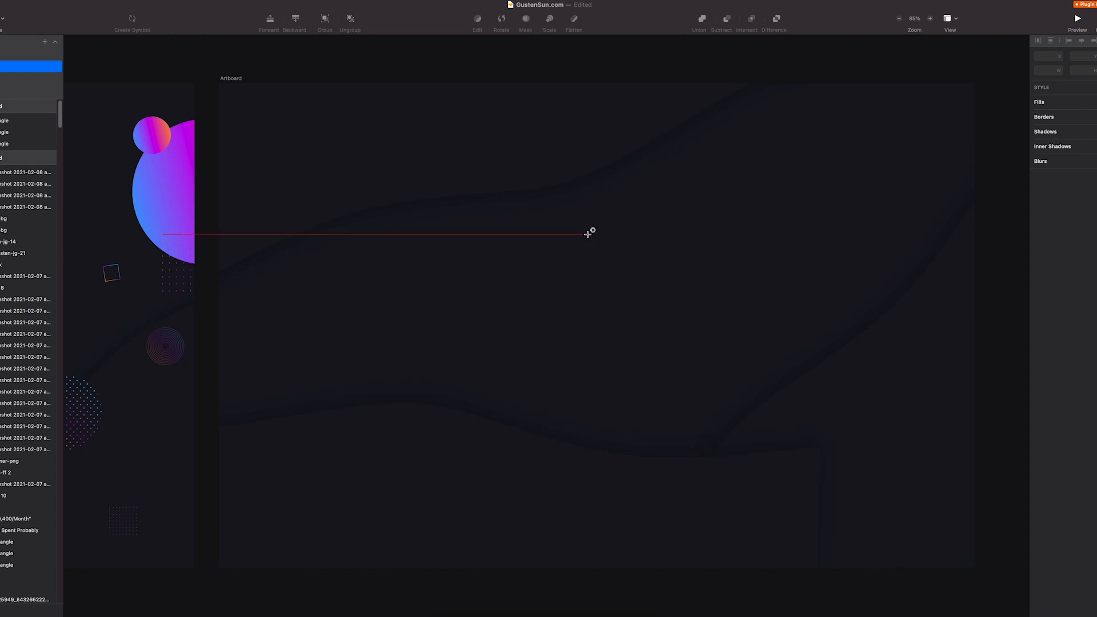
drag(589, 232, 750, 189)
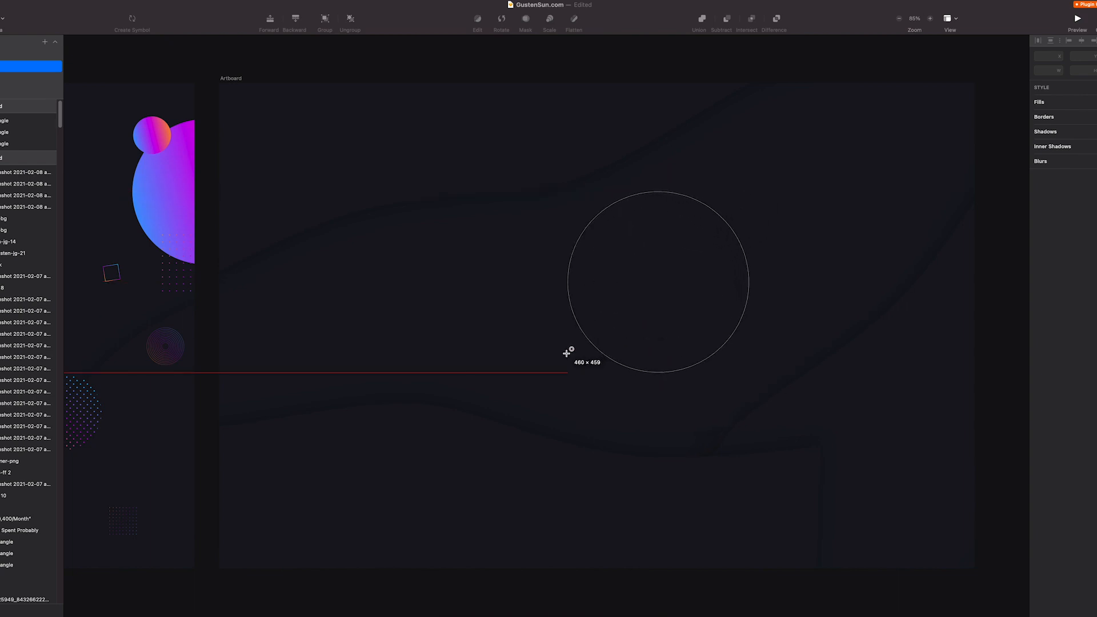
drag(568, 191, 748, 372)
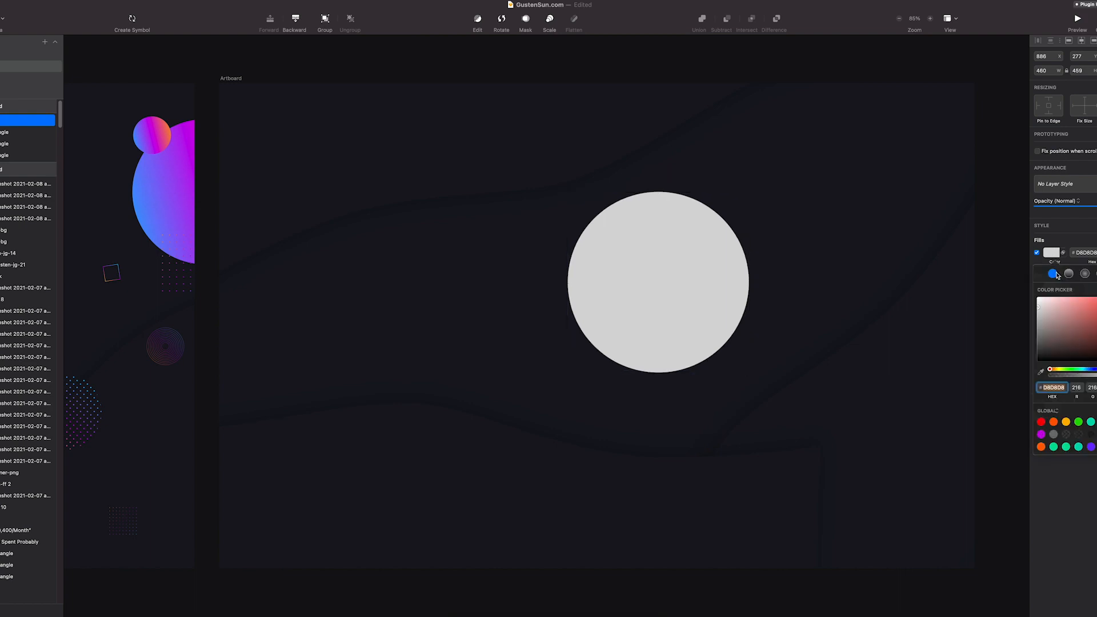
Step: Give the circle an orange-magenta-blue gradient fill angled top-left to bottom-right
click(1067, 273)
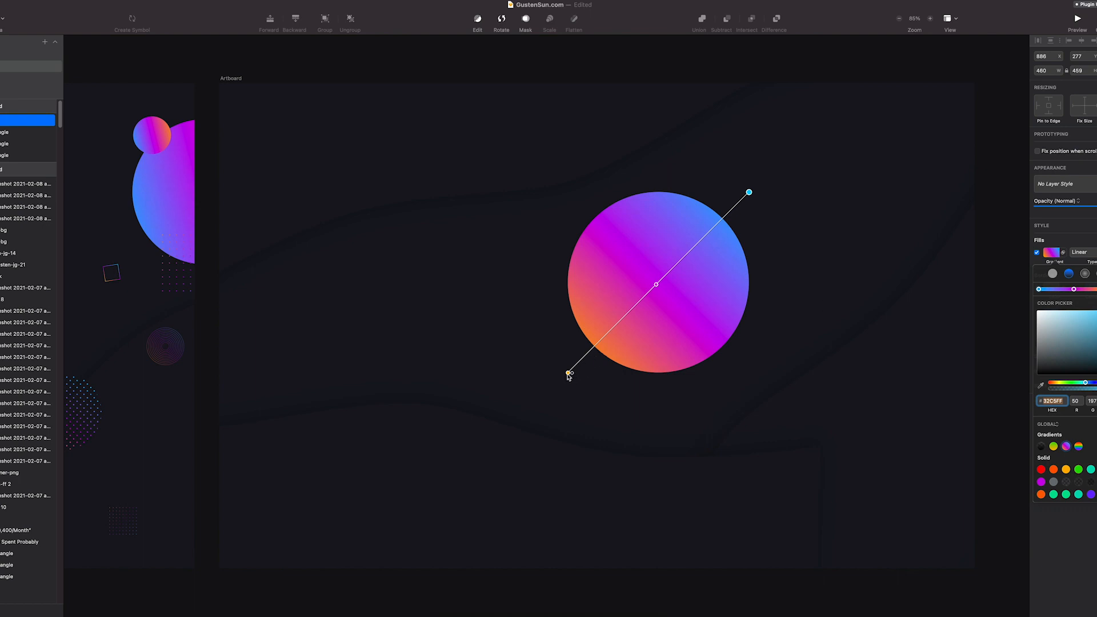
drag(566, 372, 561, 230)
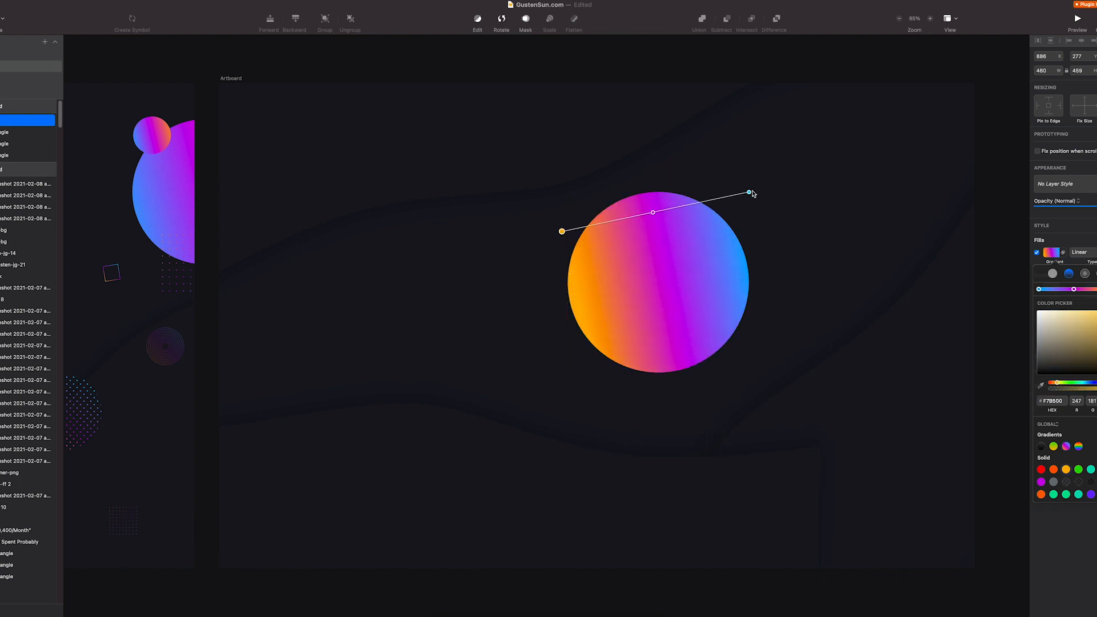
click(748, 192)
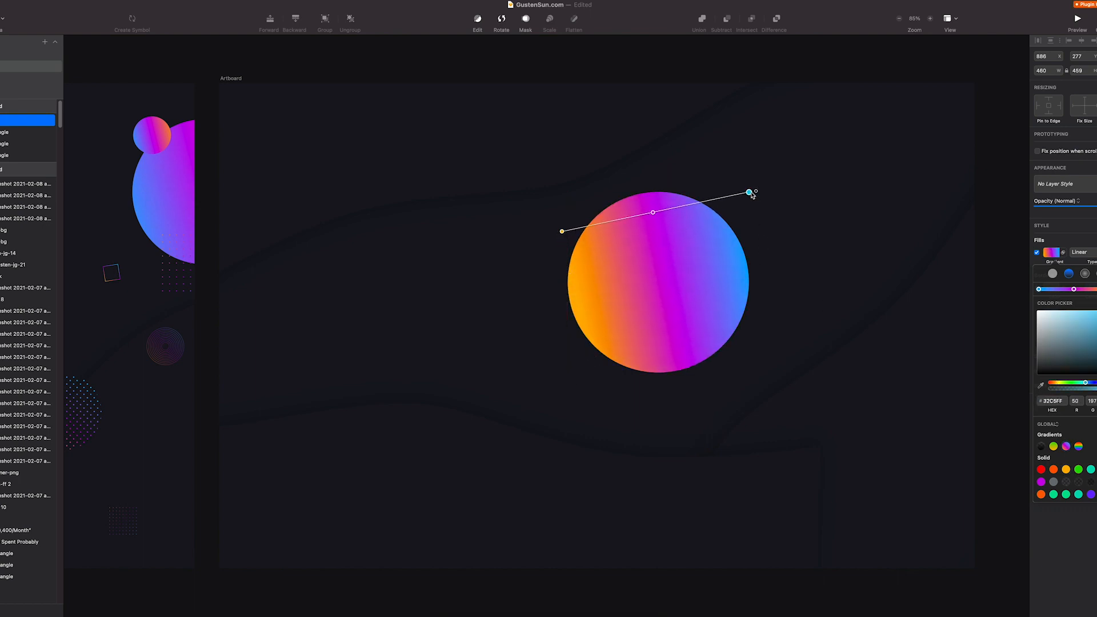
drag(748, 192, 757, 333)
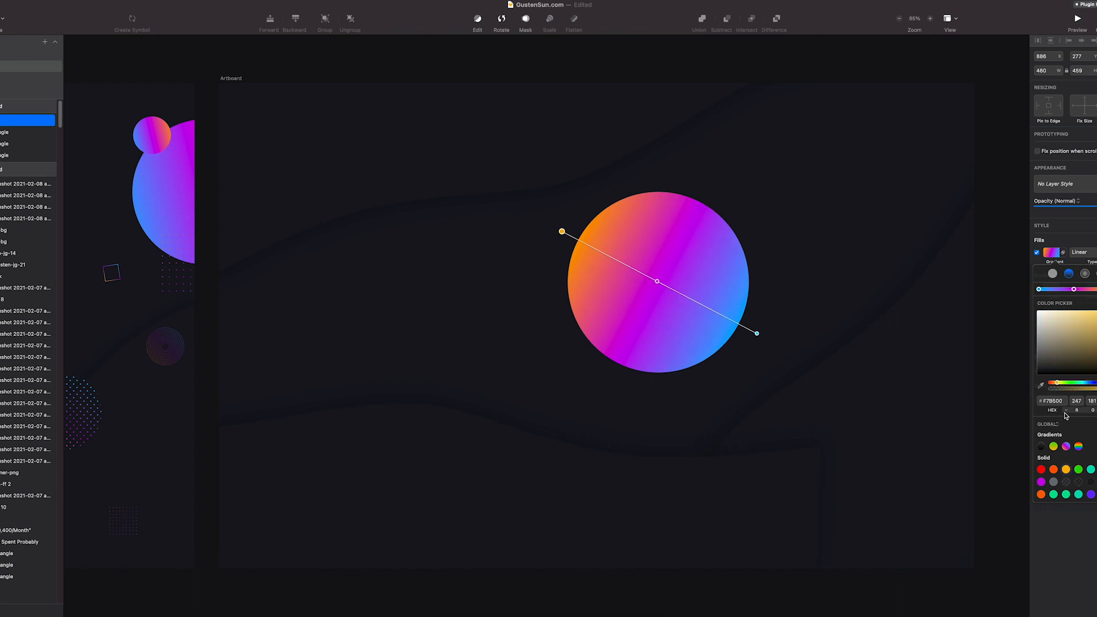
drag(1058, 382, 1049, 381)
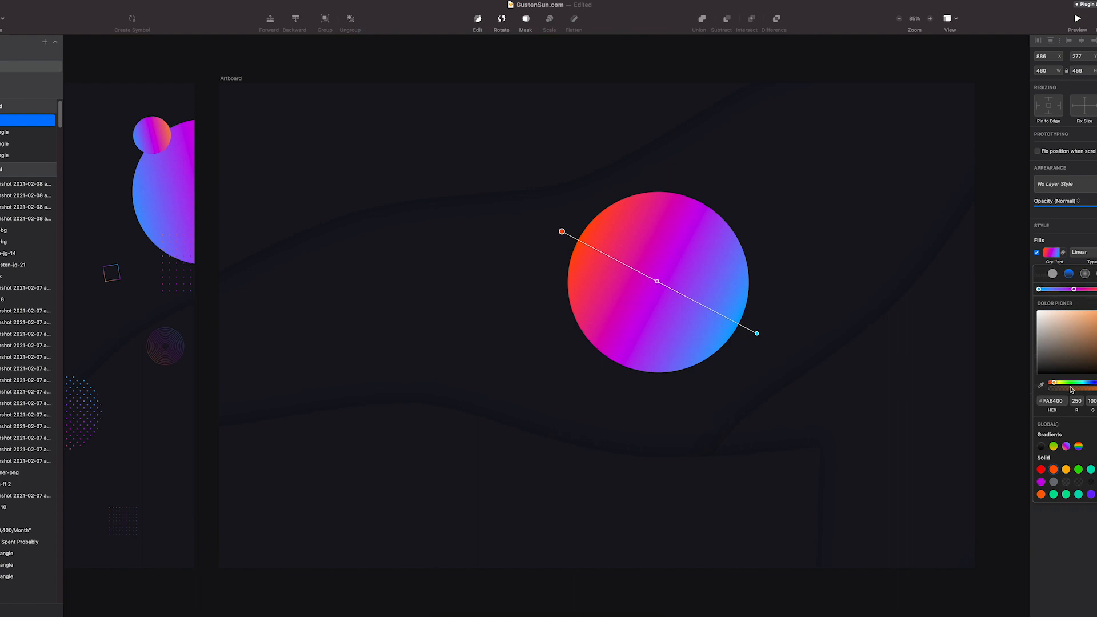
drag(1070, 384, 1058, 384)
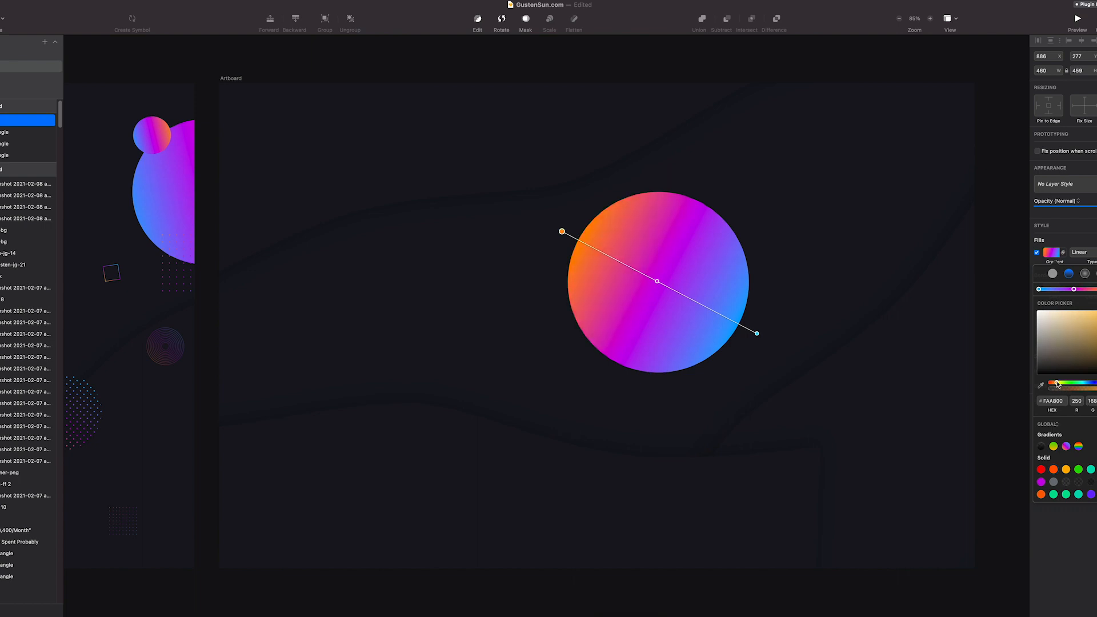
Step: Angle the gradient diagonally across the circle and move the circle up and left
drag(658, 280, 484, 311)
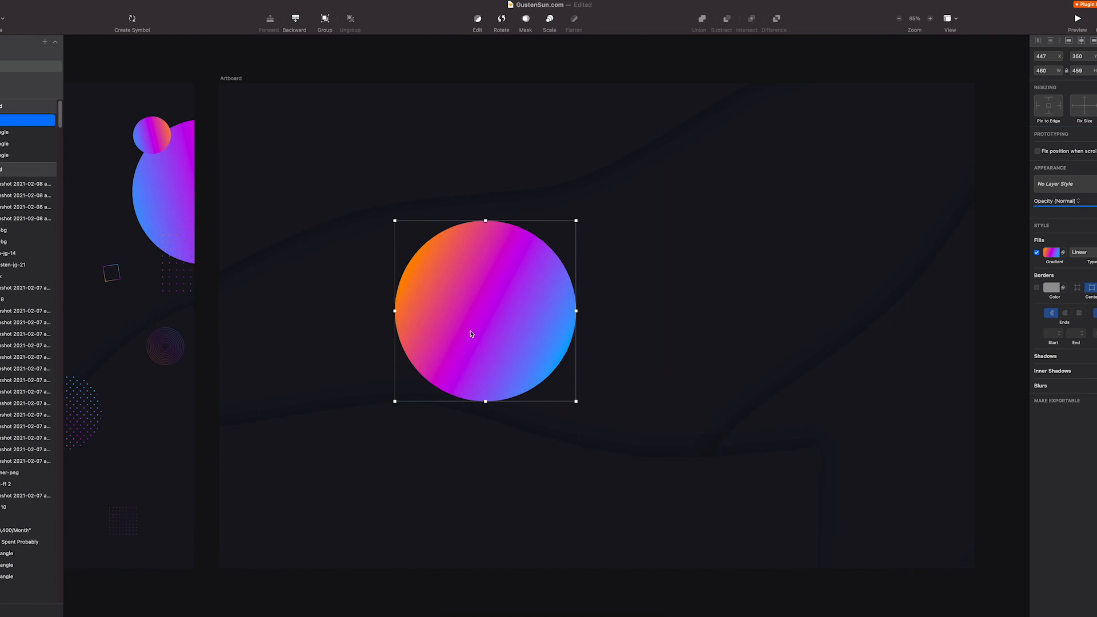
drag(485, 310, 434, 218)
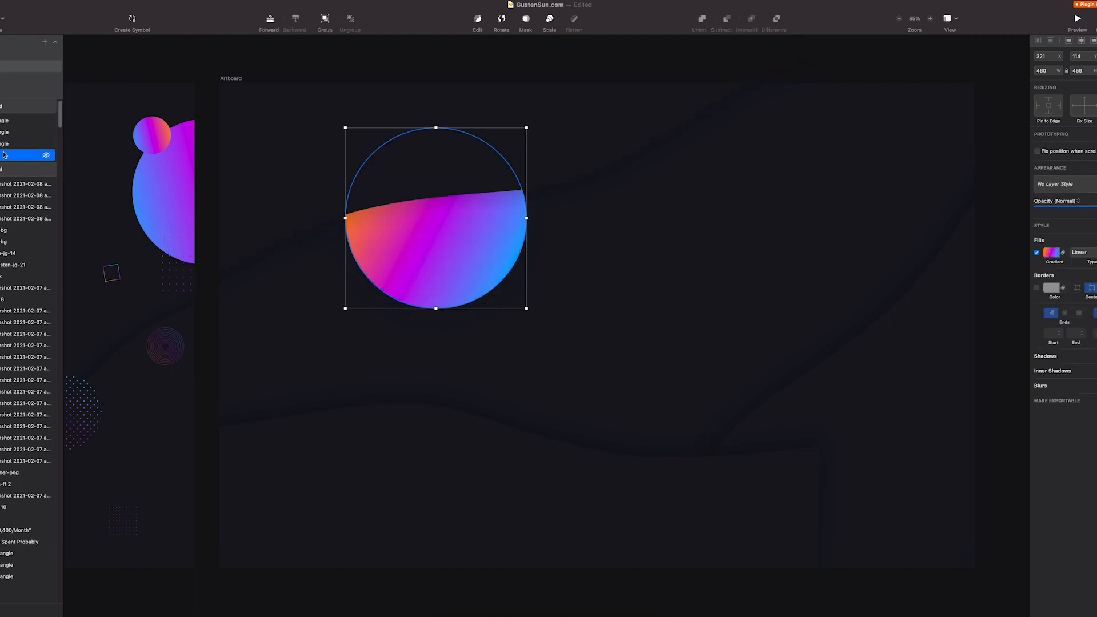
Step: Tilt the gradient half-circle and push it against the artboard's left edge
drag(436, 219, 274, 263)
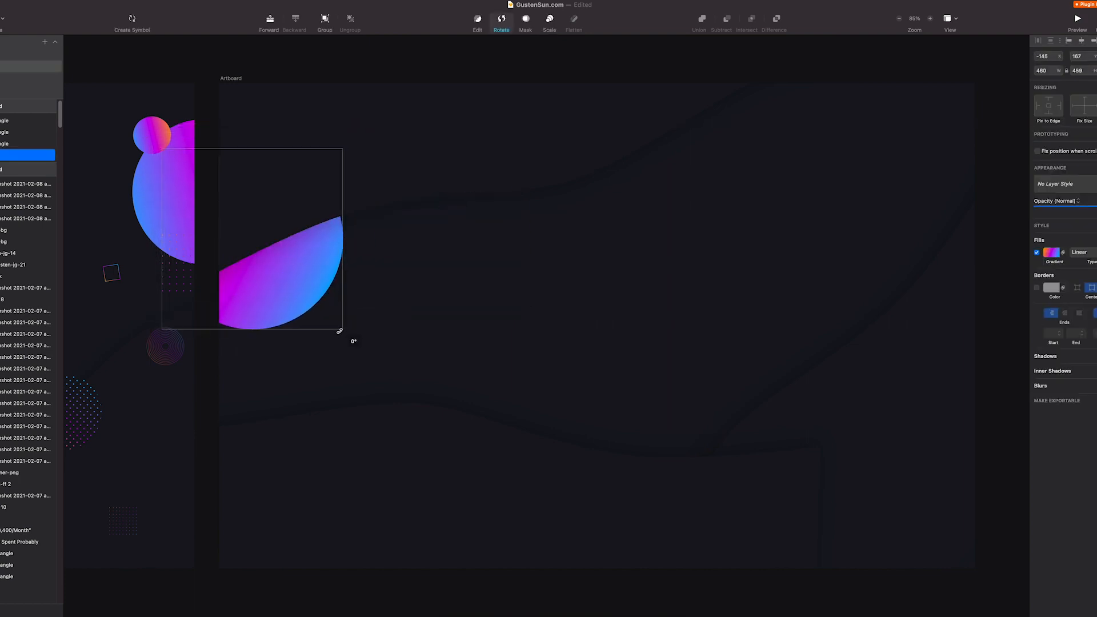
drag(339, 331, 170, 324)
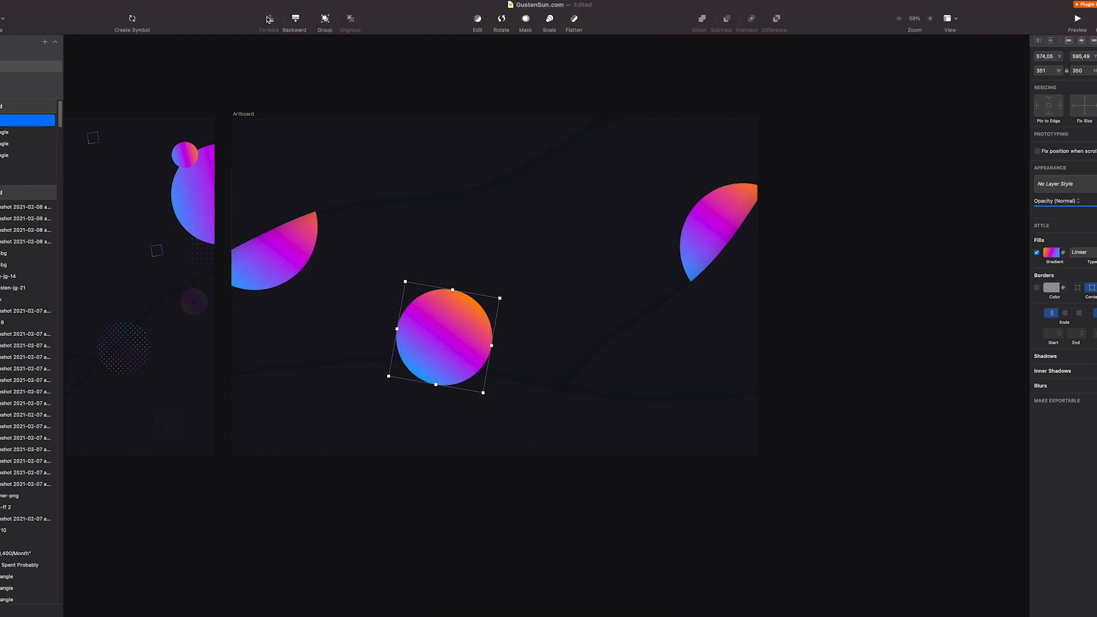
Step: Move the gradient circle to the lower middle and overlap a smaller copy on it
drag(452, 339, 431, 353)
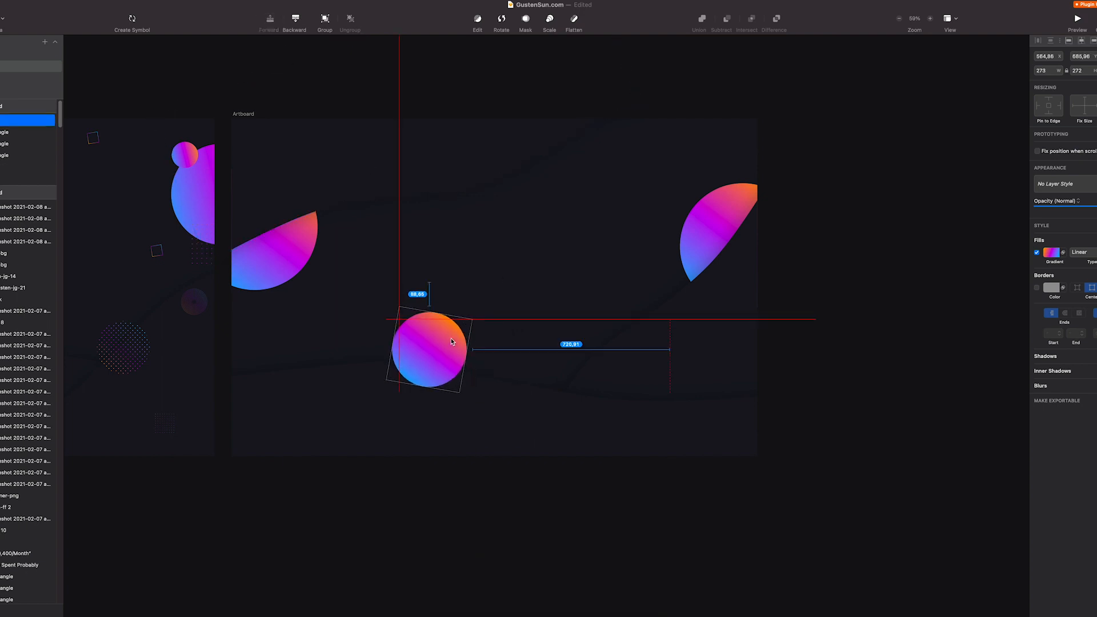
drag(430, 350, 553, 379)
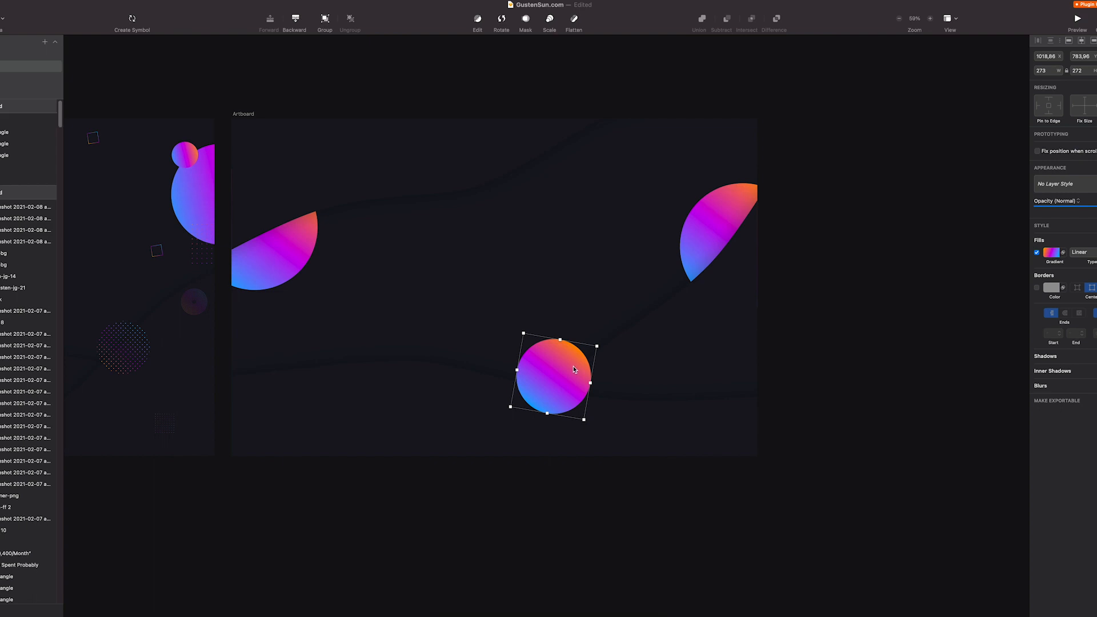
drag(553, 376, 490, 376)
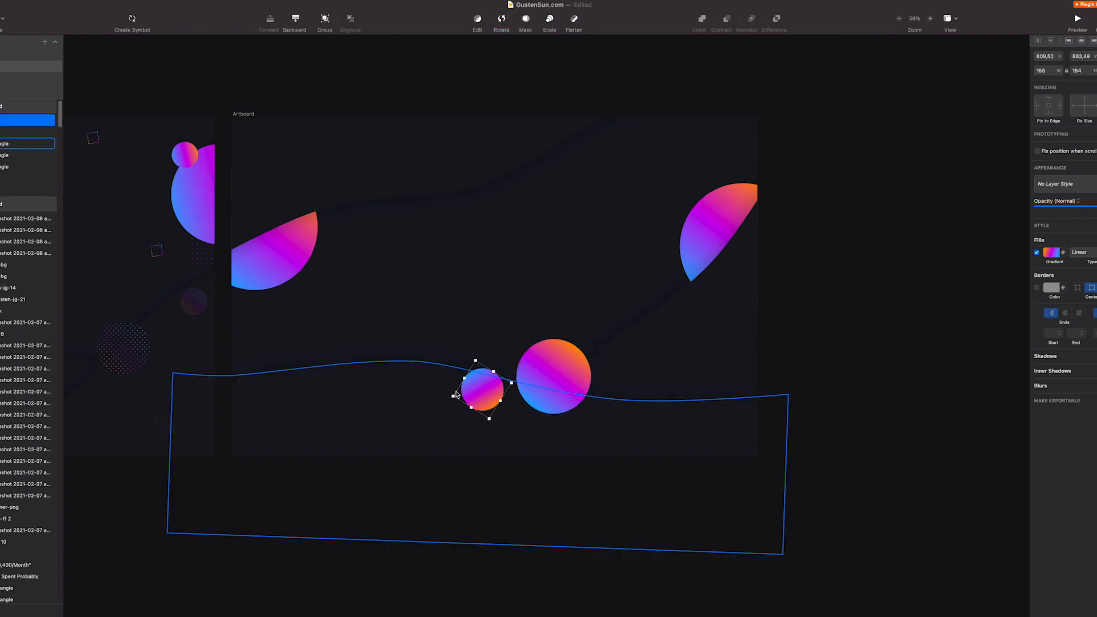
drag(478, 388, 514, 378)
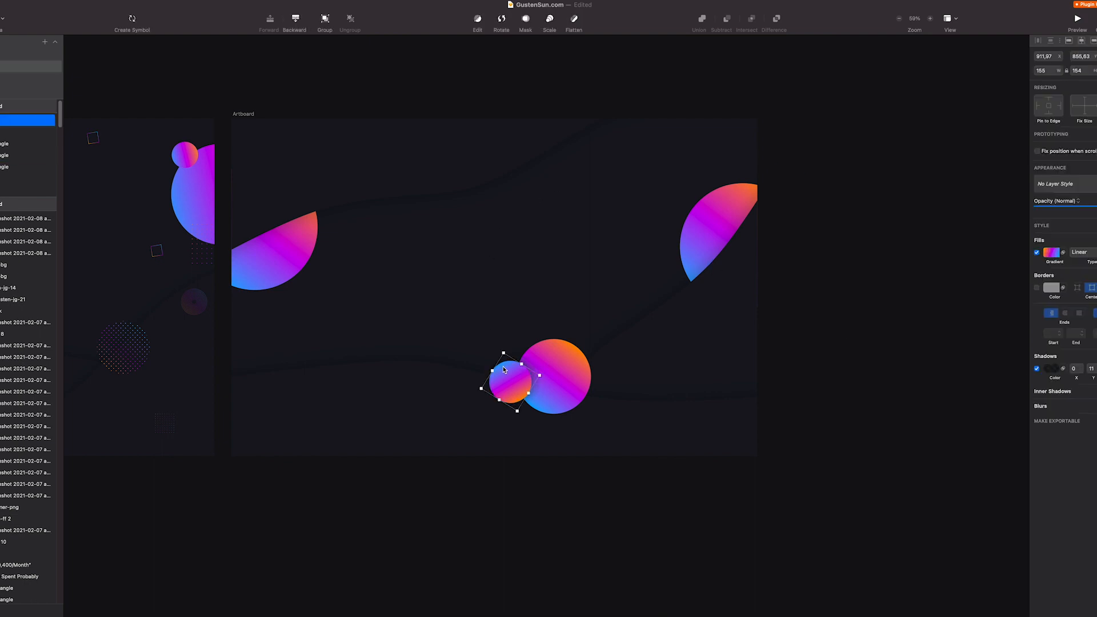
Step: Place a tiny circle in the upper middle and draw a small square beside it
drag(499, 379, 479, 241)
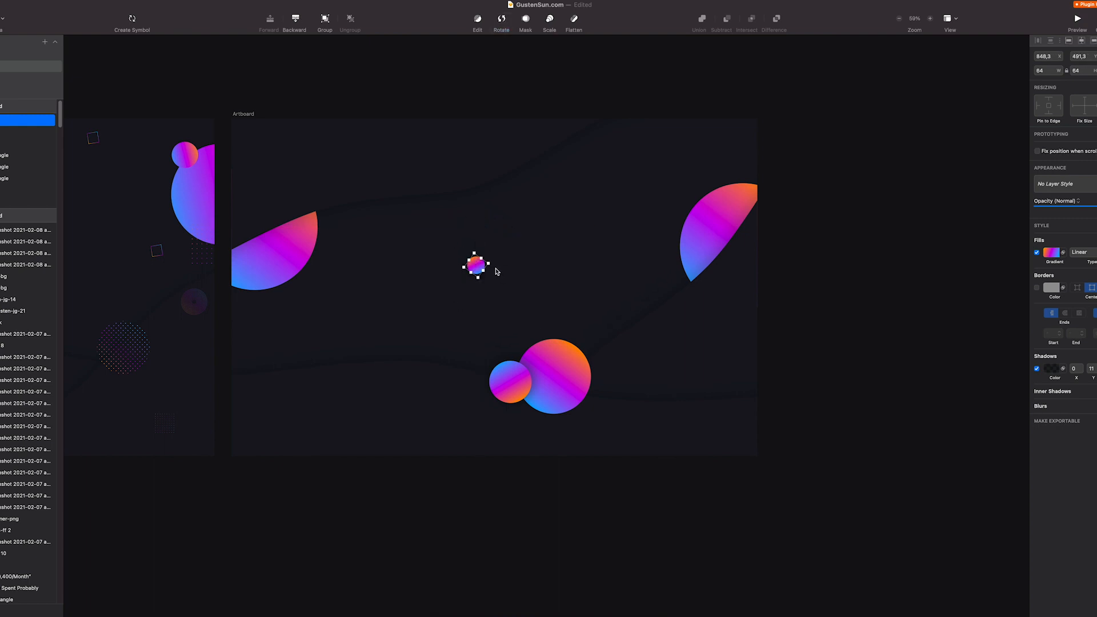
drag(475, 267, 524, 251)
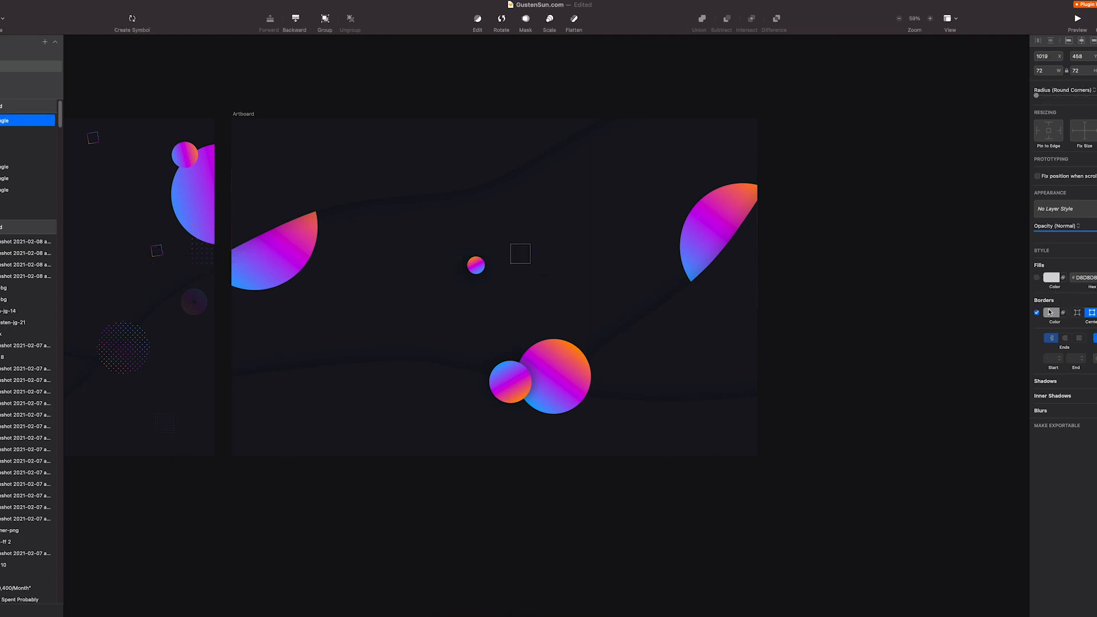
Step: Give the square a gradient border and reshape a gradient-outlined triangle beside it
click(1052, 313)
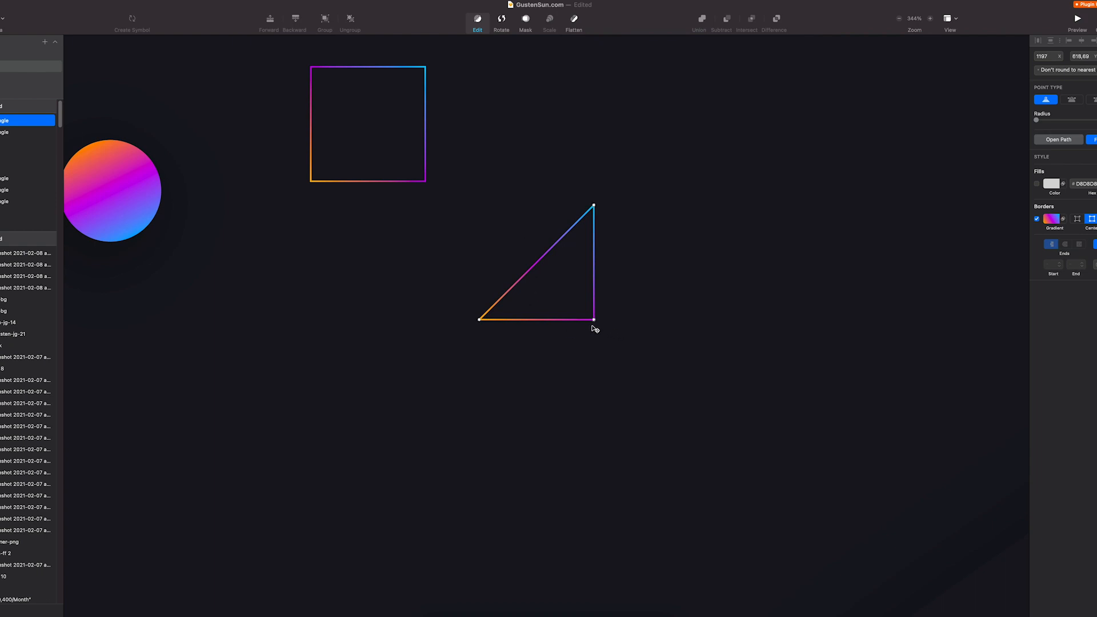
drag(594, 318, 572, 368)
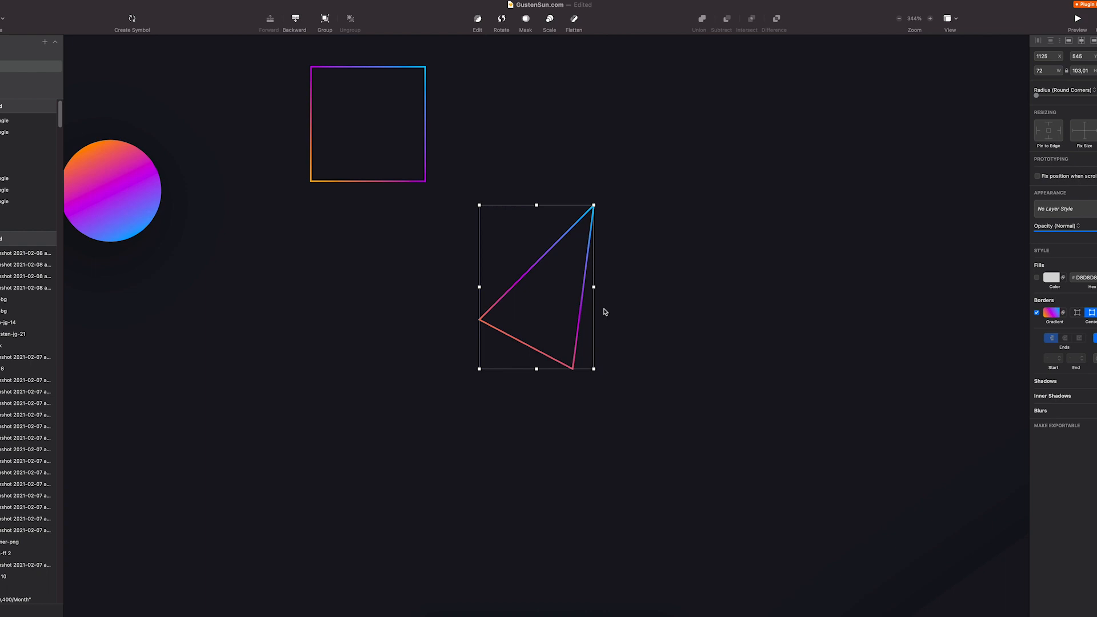
drag(537, 286, 724, 291)
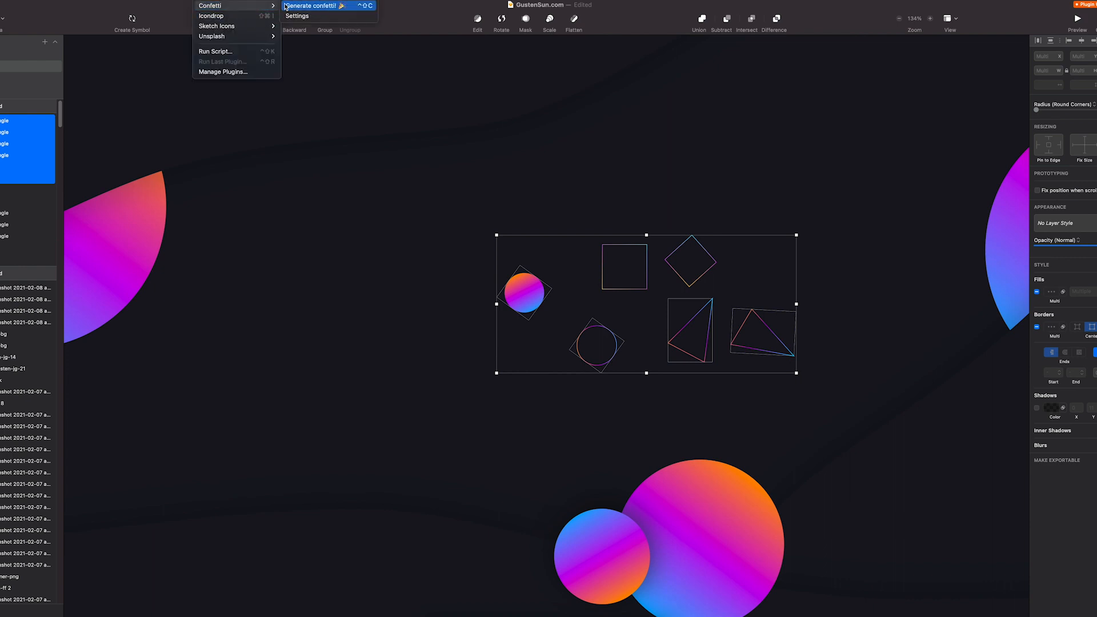
Step: Run Plugins > Confetti > Generate confetti on the selected small shapes
click(309, 6)
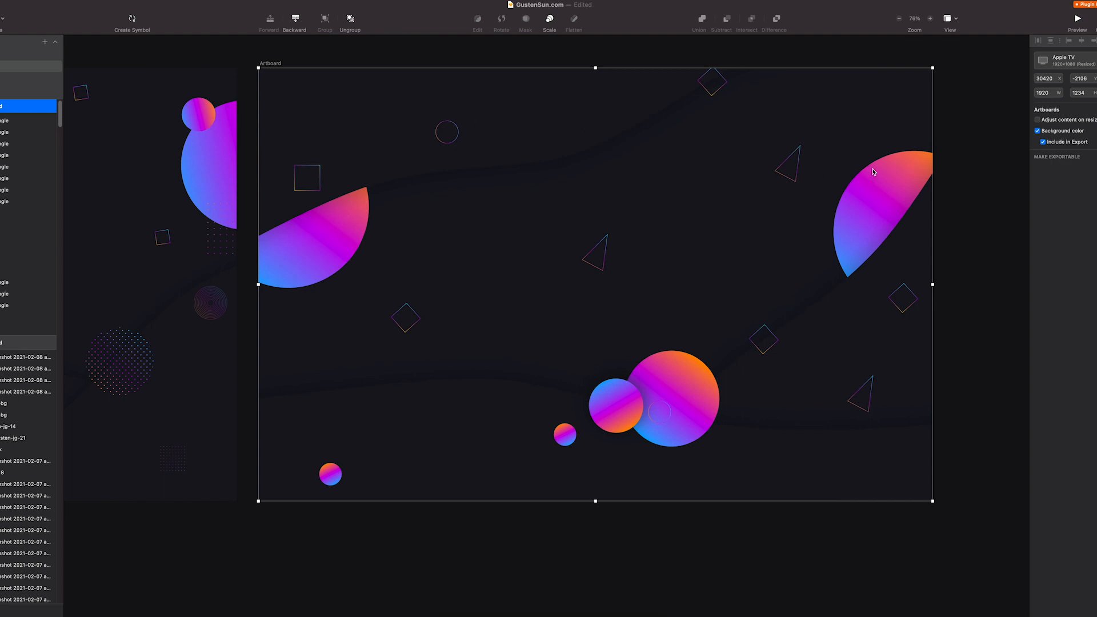
mouse_move(469, 412)
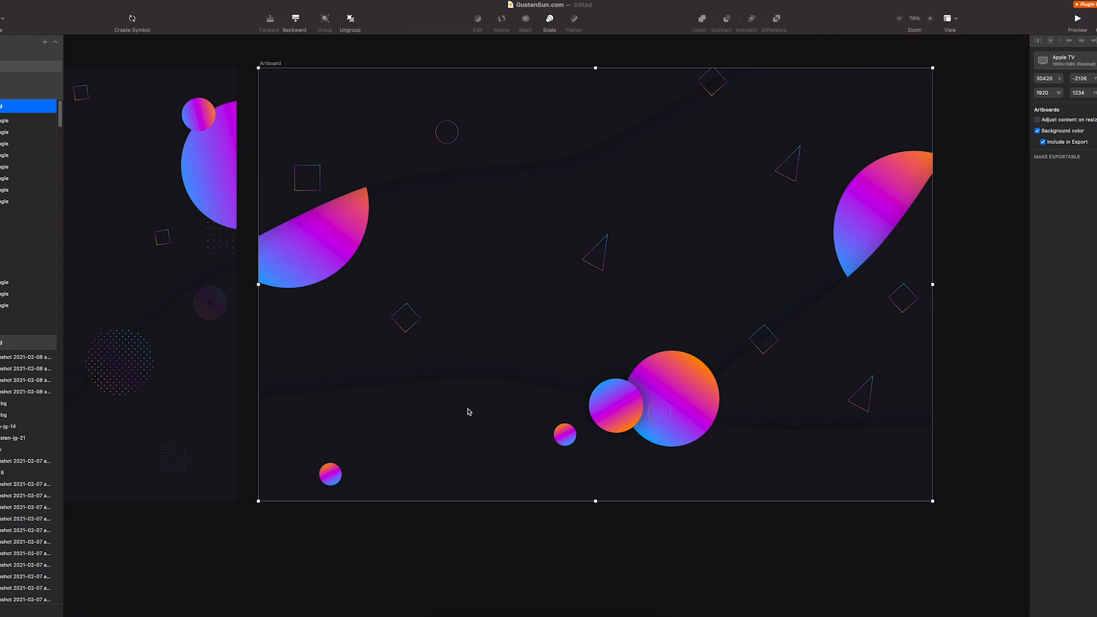
mouse_move(546, 360)
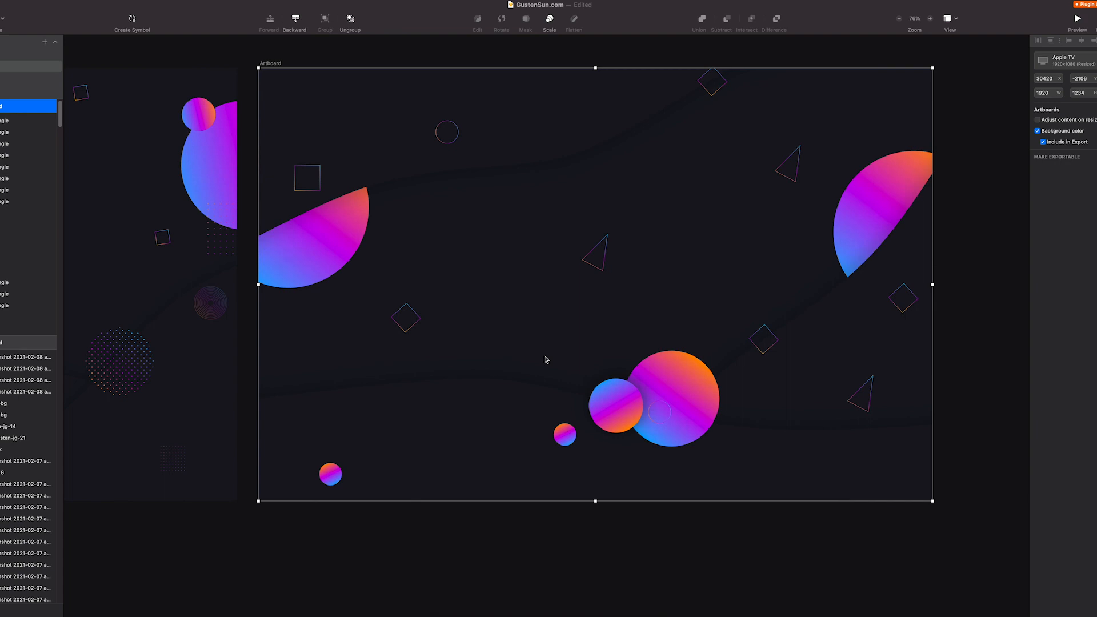
mouse_move(501, 349)
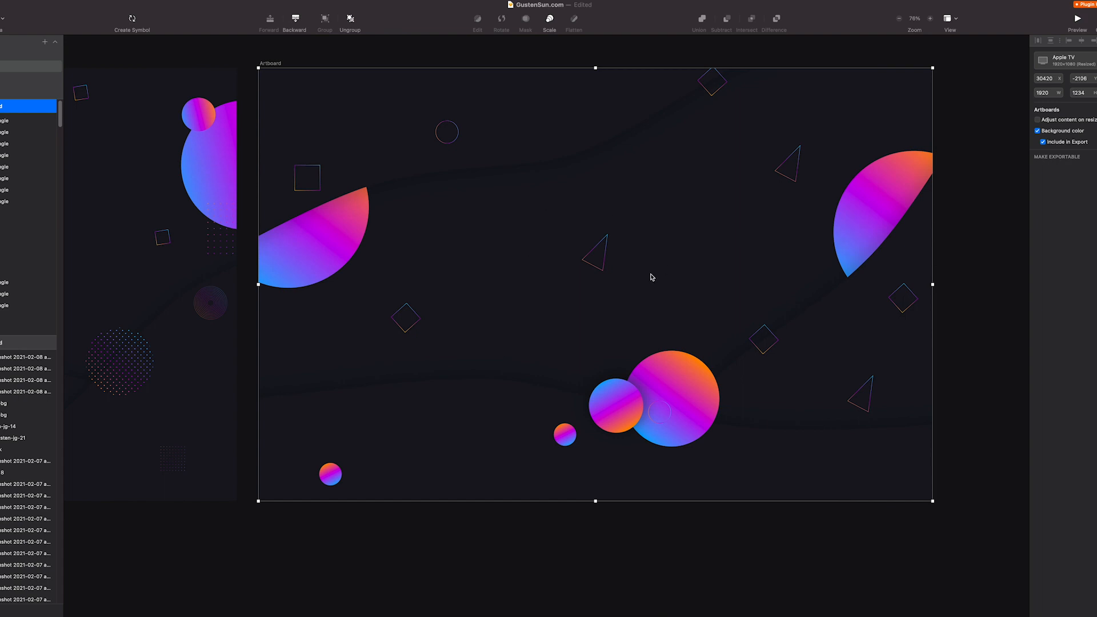
mouse_move(974, 203)
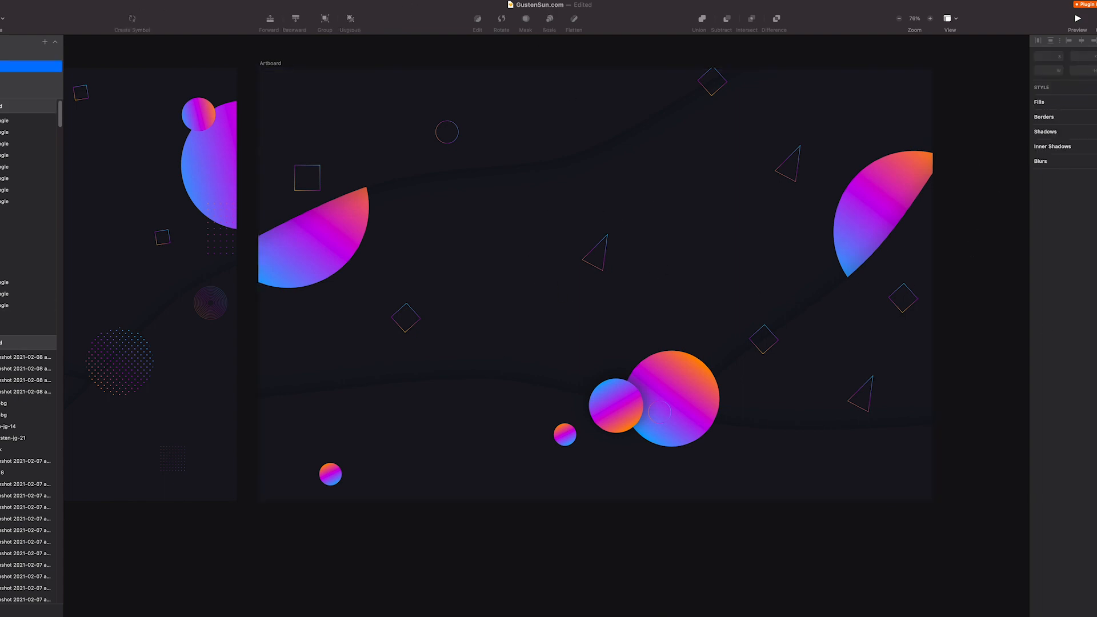
click(270, 63)
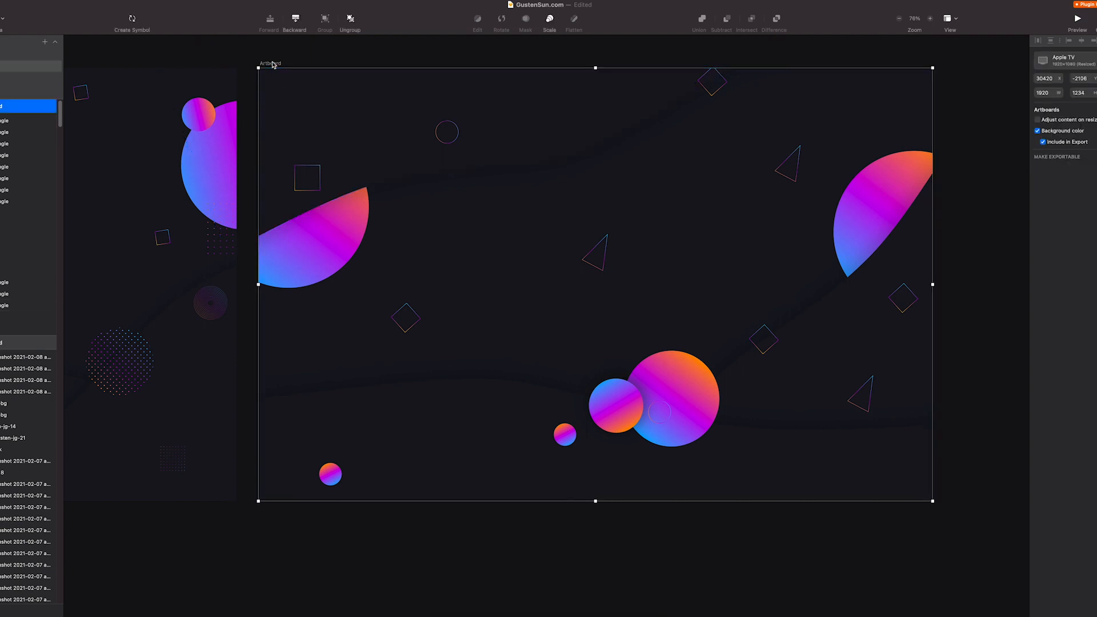
mouse_move(967, 137)
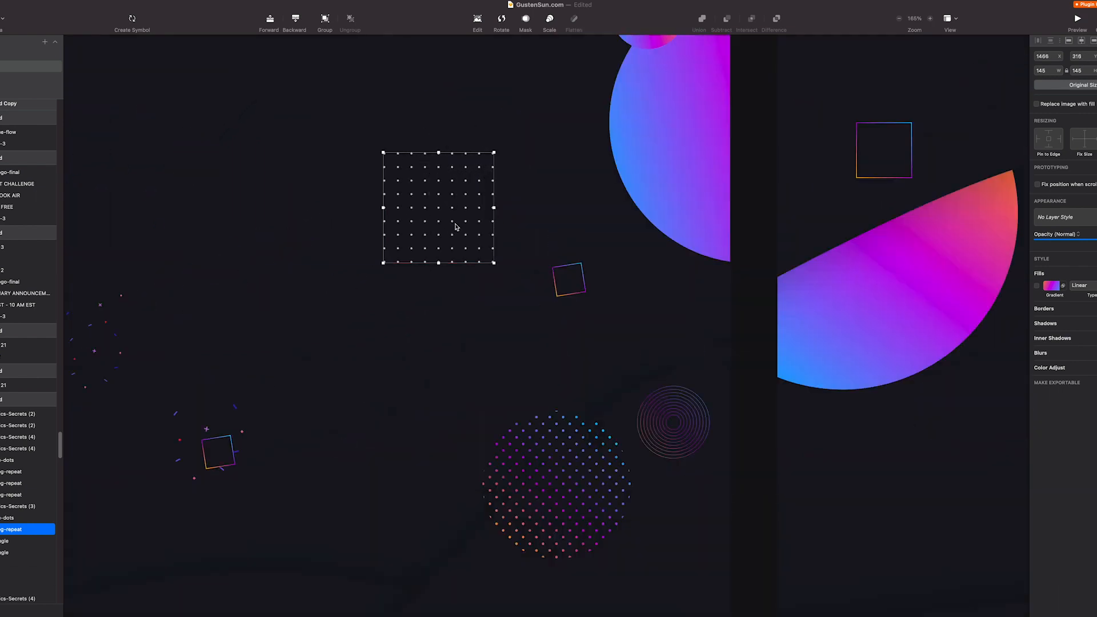
Step: Enable the gradient fill on the square dot grid so it takes the gradient colours
click(1038, 286)
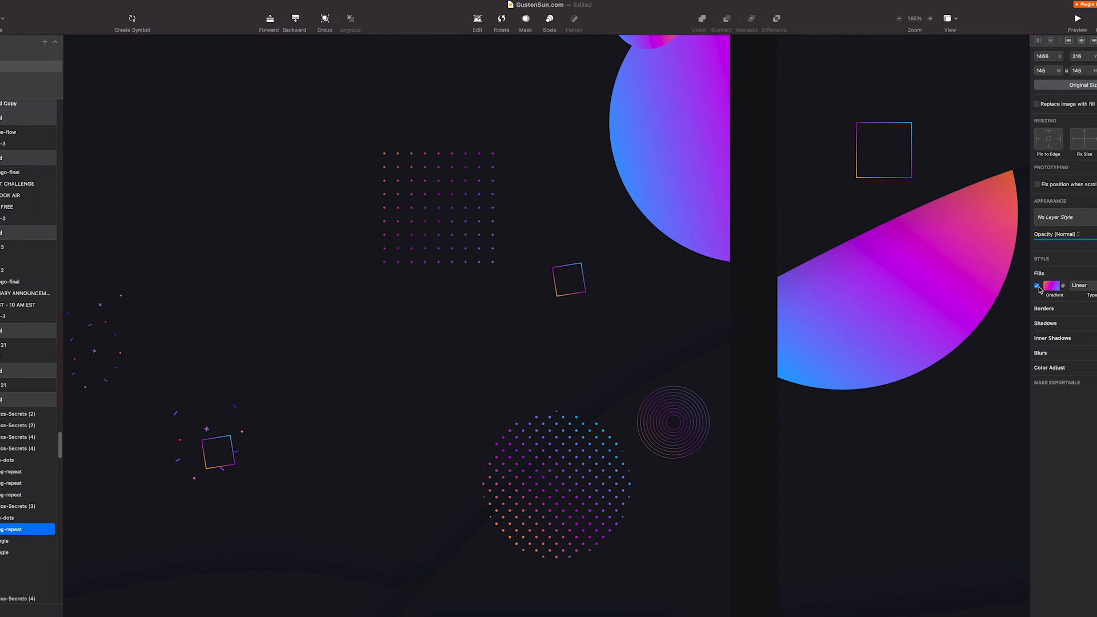
click(438, 208)
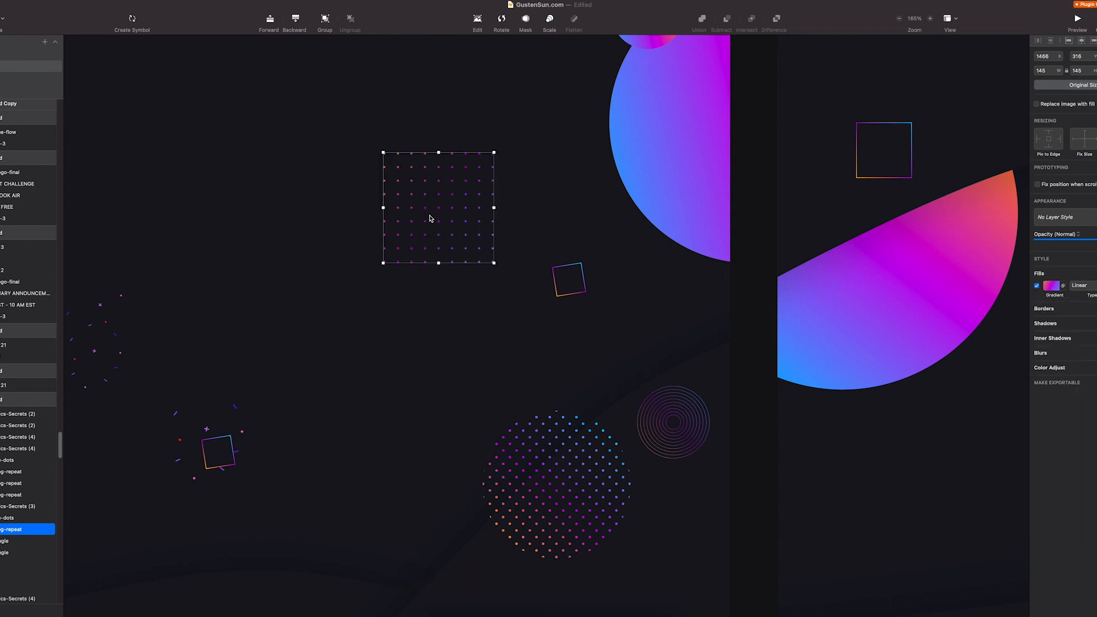
scroll(down, 3)
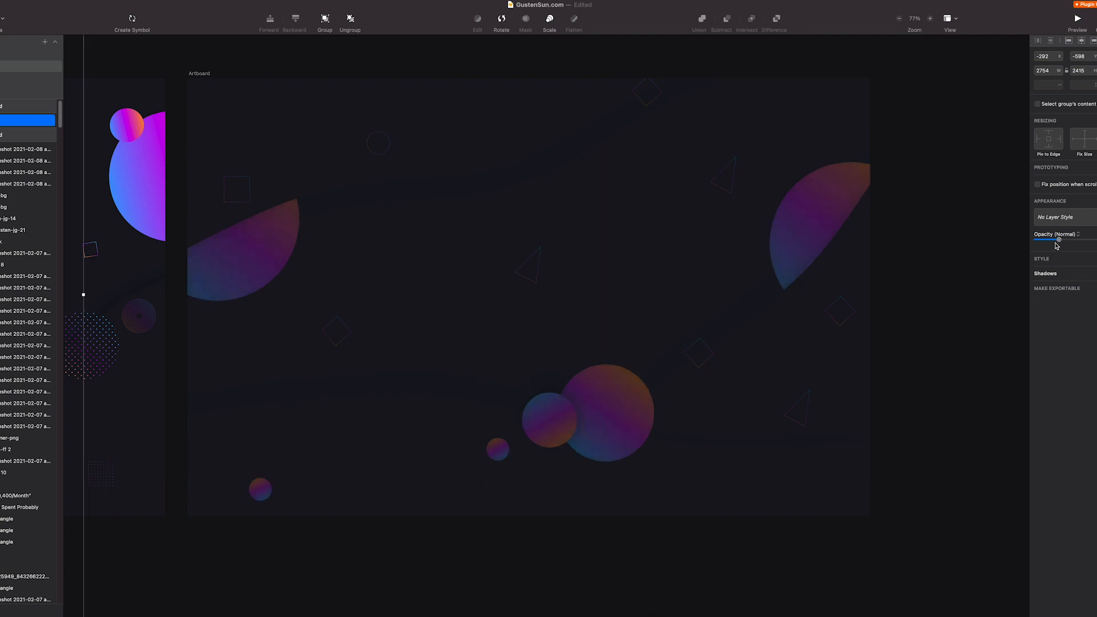
mouse_move(1058, 243)
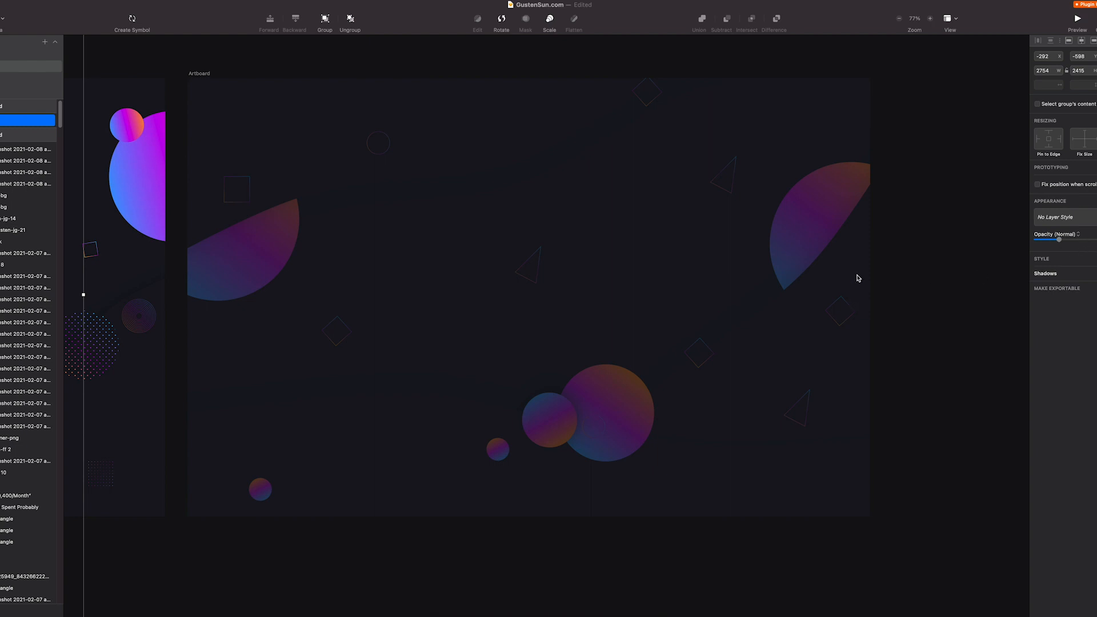
Step: Select the whole artboard holding the faded gradient shapes and confetti
click(678, 367)
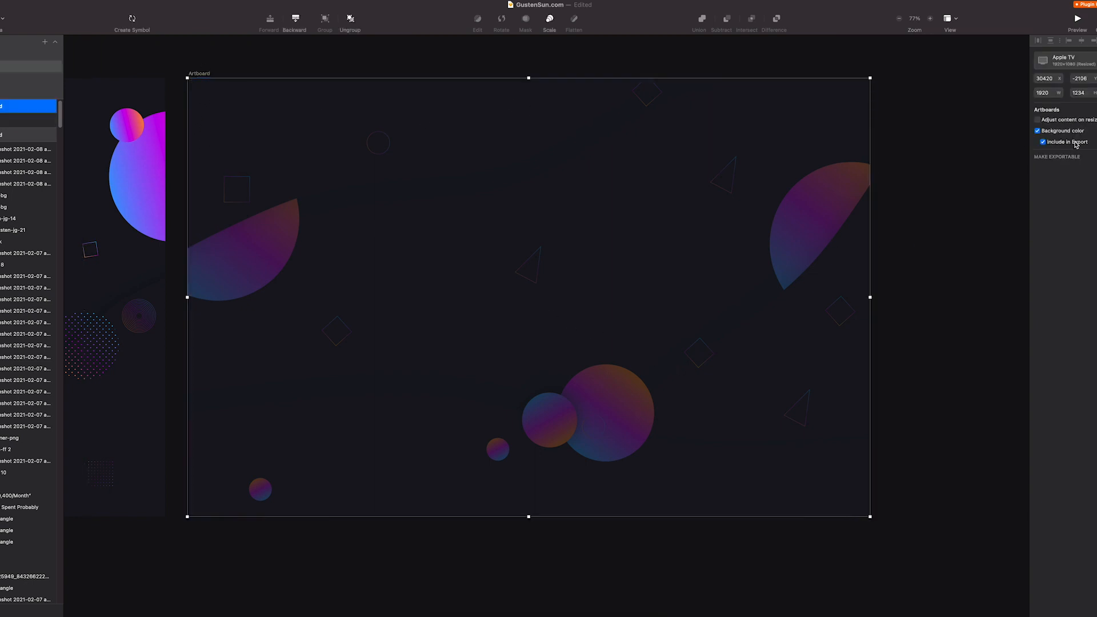
Step: Add a 1x export setting so the background artboard is ready to export
click(1057, 156)
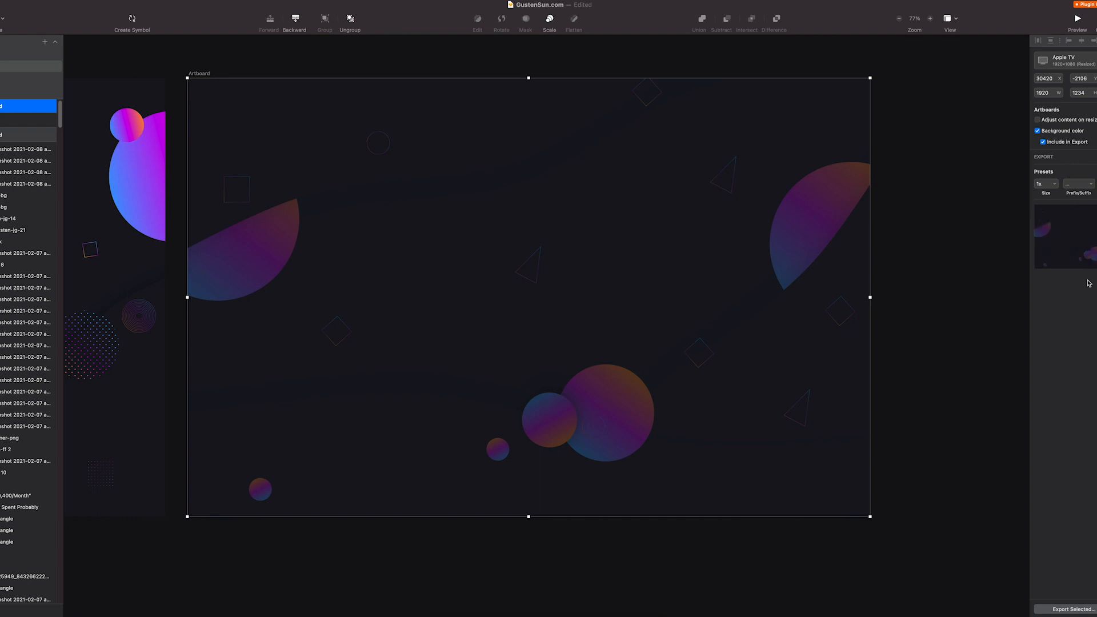
mouse_move(964, 329)
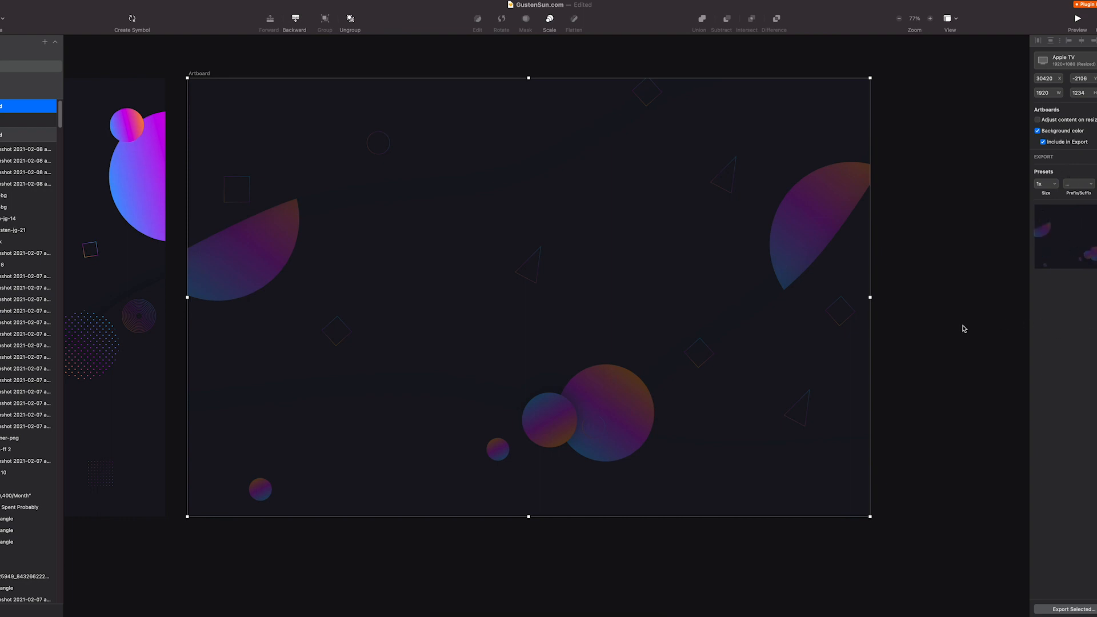